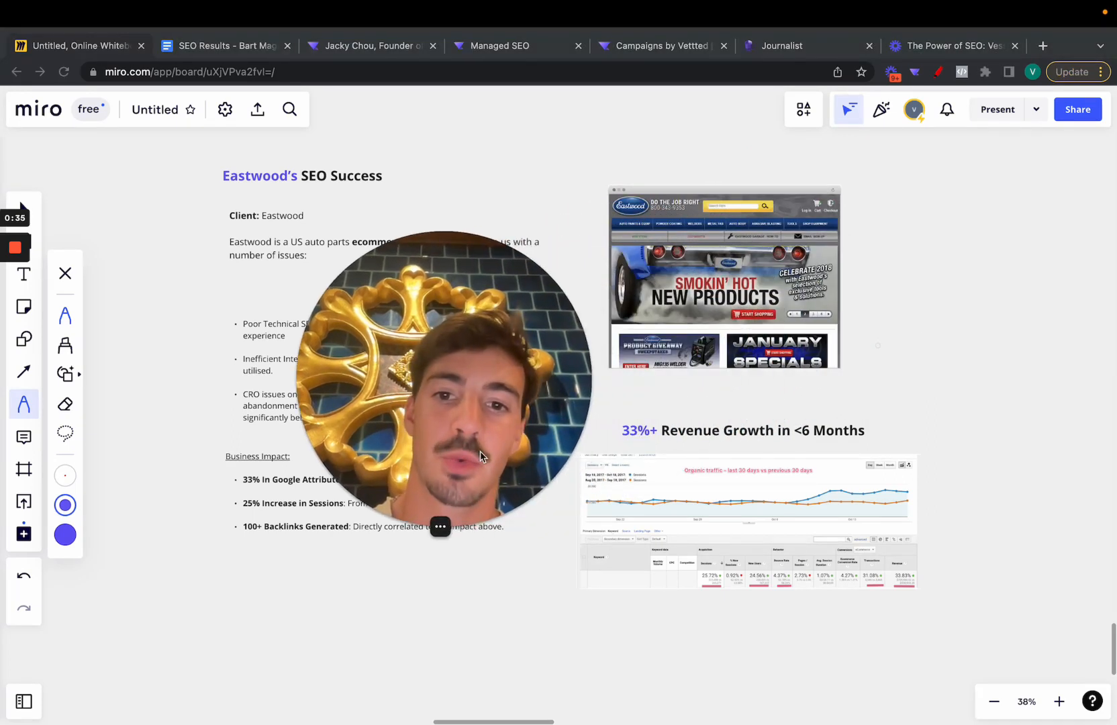
# Step: Draw purple tick marks above the intro sentence and underline the word 'ecommerce'
pyautogui.moveTo(439, 377); pyautogui.dragTo(1008, 296)
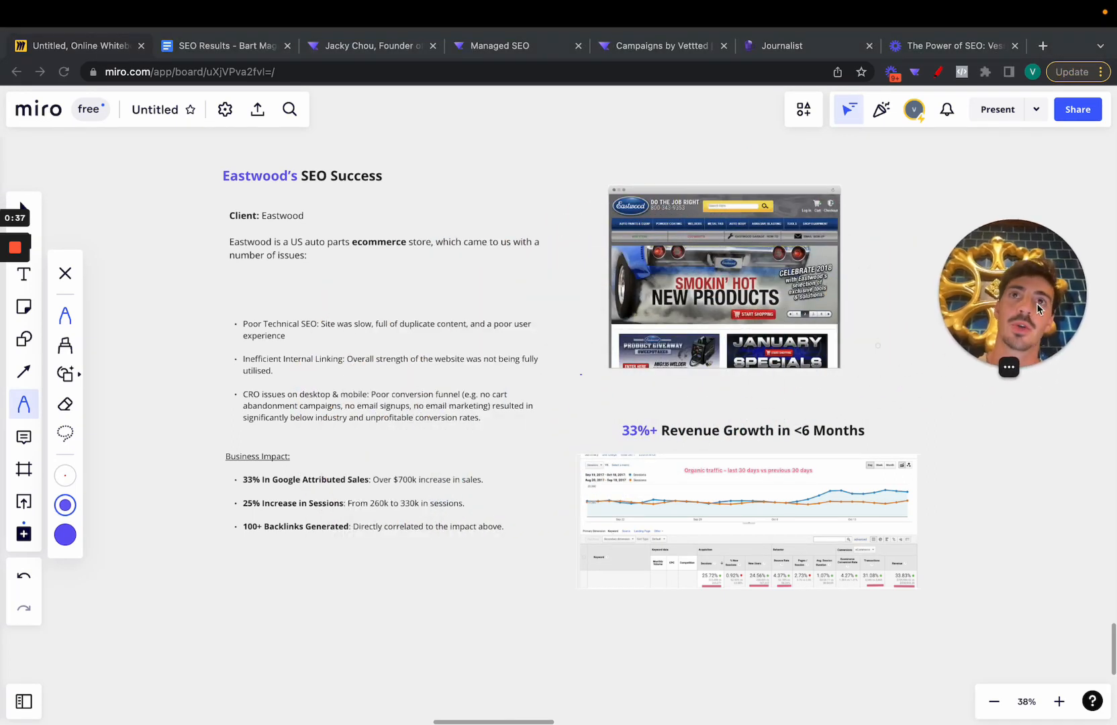
pyautogui.moveTo(897, 344)
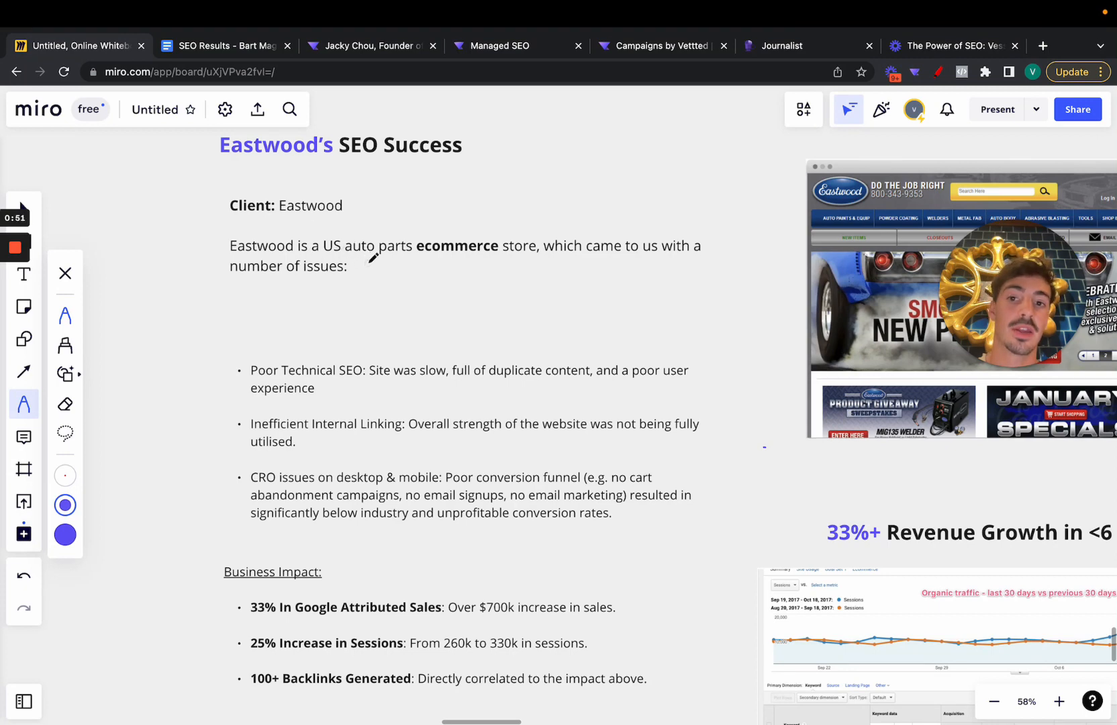
pyautogui.moveTo(422, 265); pyautogui.dragTo(550, 264)
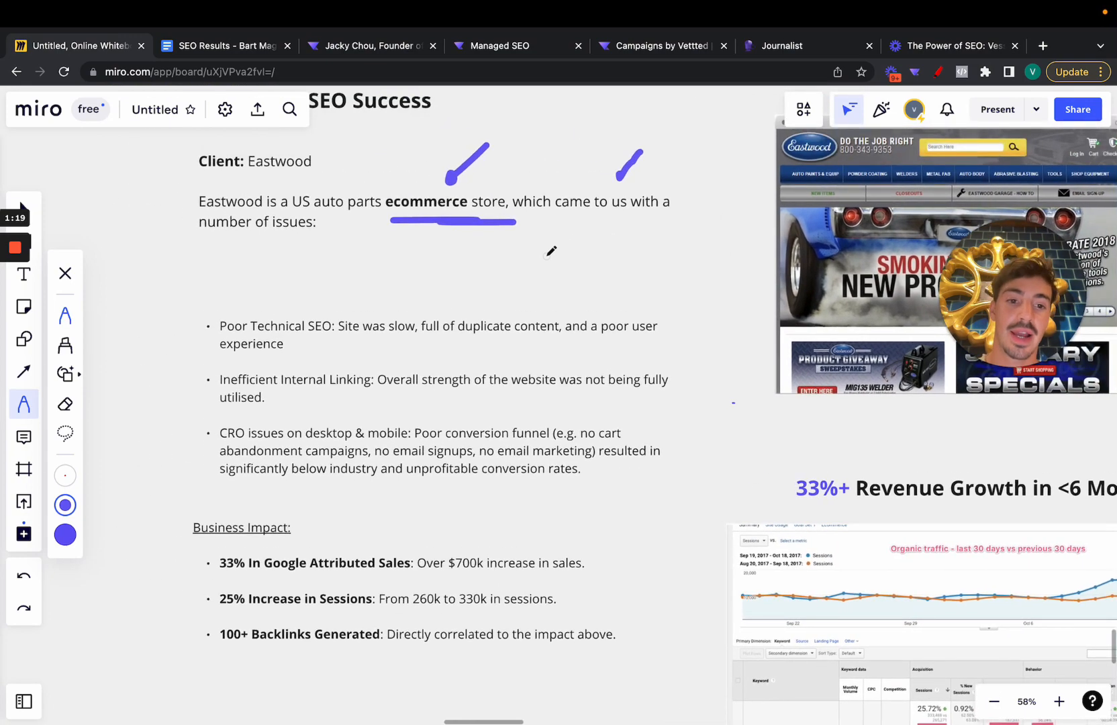
# Step: Underline the duplicate-content and poor-user-experience phrases in the Poor Technical SEO bullet
pyautogui.scroll(-3)
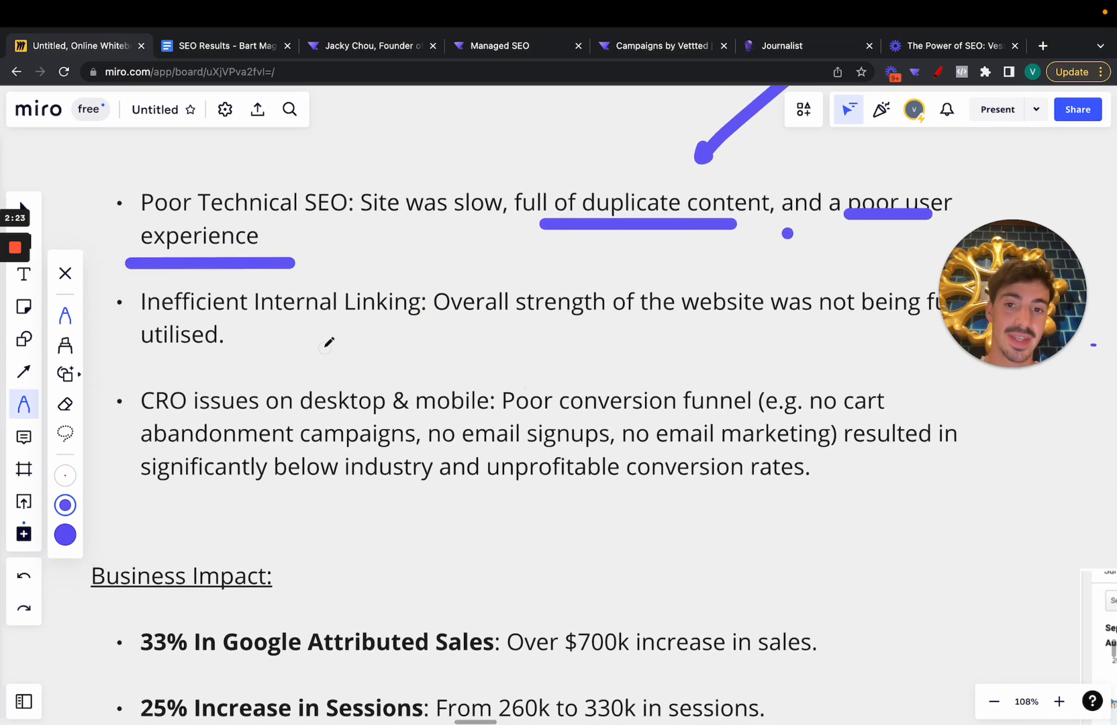
pyautogui.moveTo(353, 341)
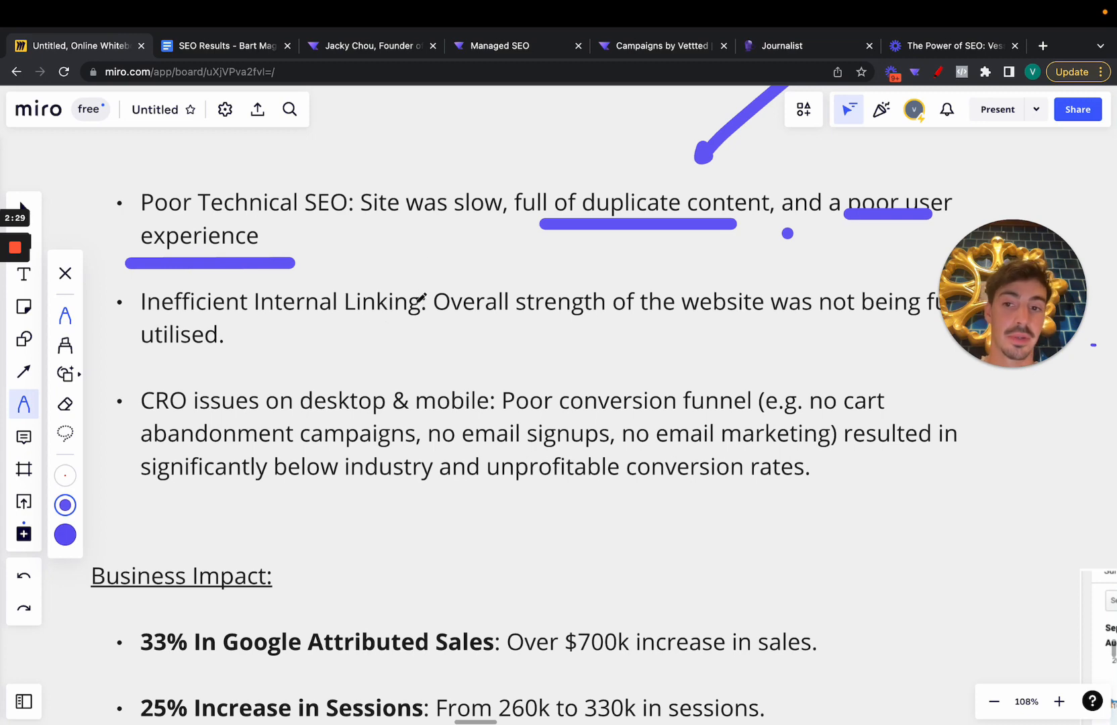
pyautogui.scroll(-3)
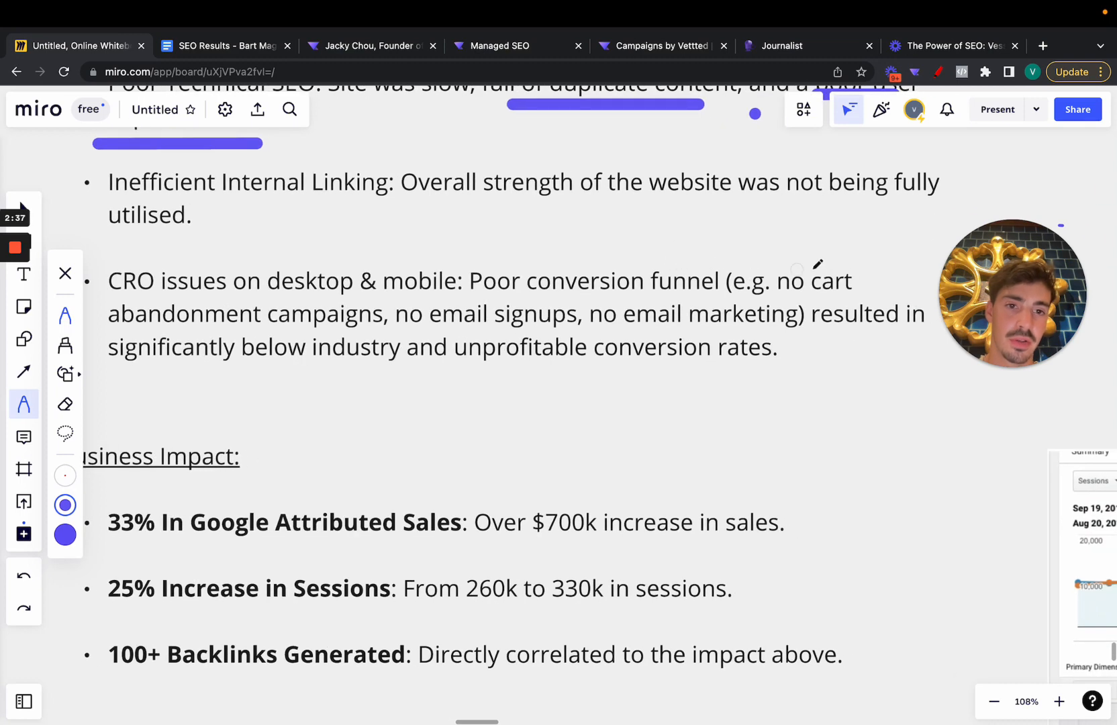
pyautogui.moveTo(384, 322)
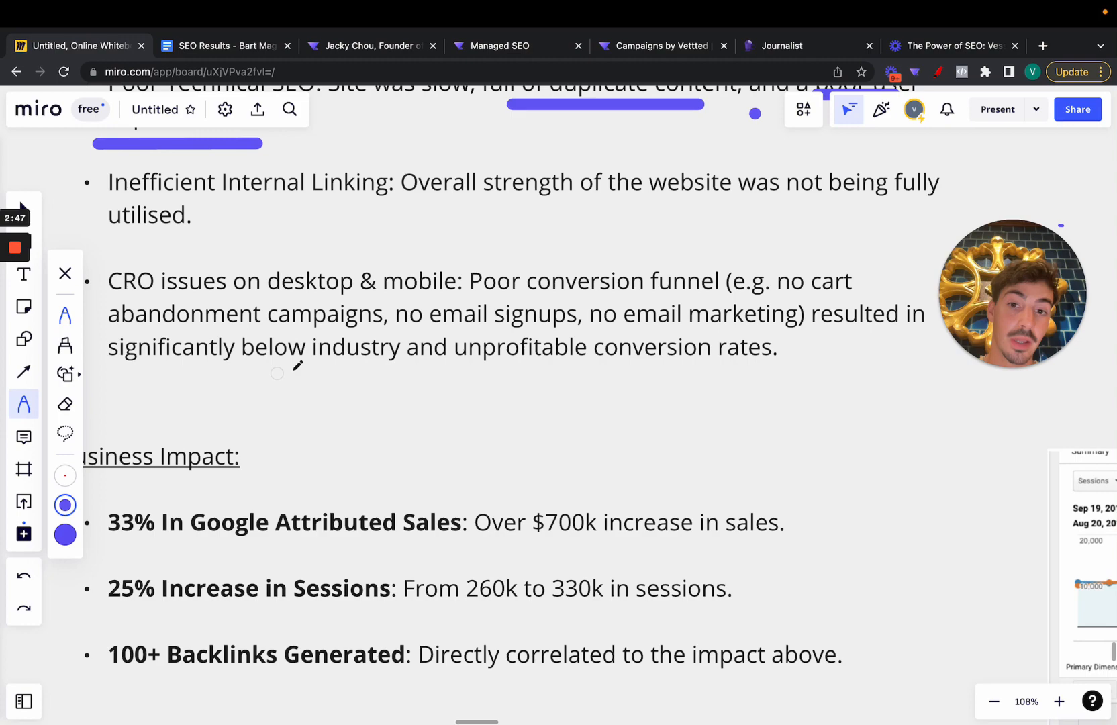
pyautogui.moveTo(371, 367); pyautogui.dragTo(759, 367)
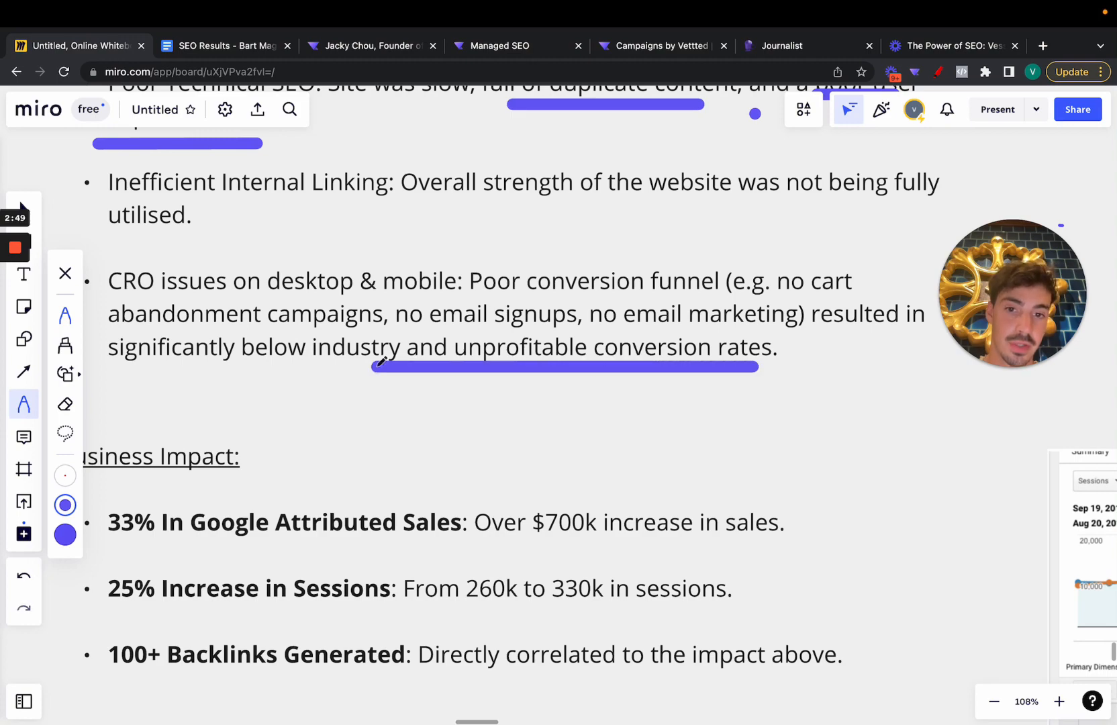
pyautogui.scroll(-3)
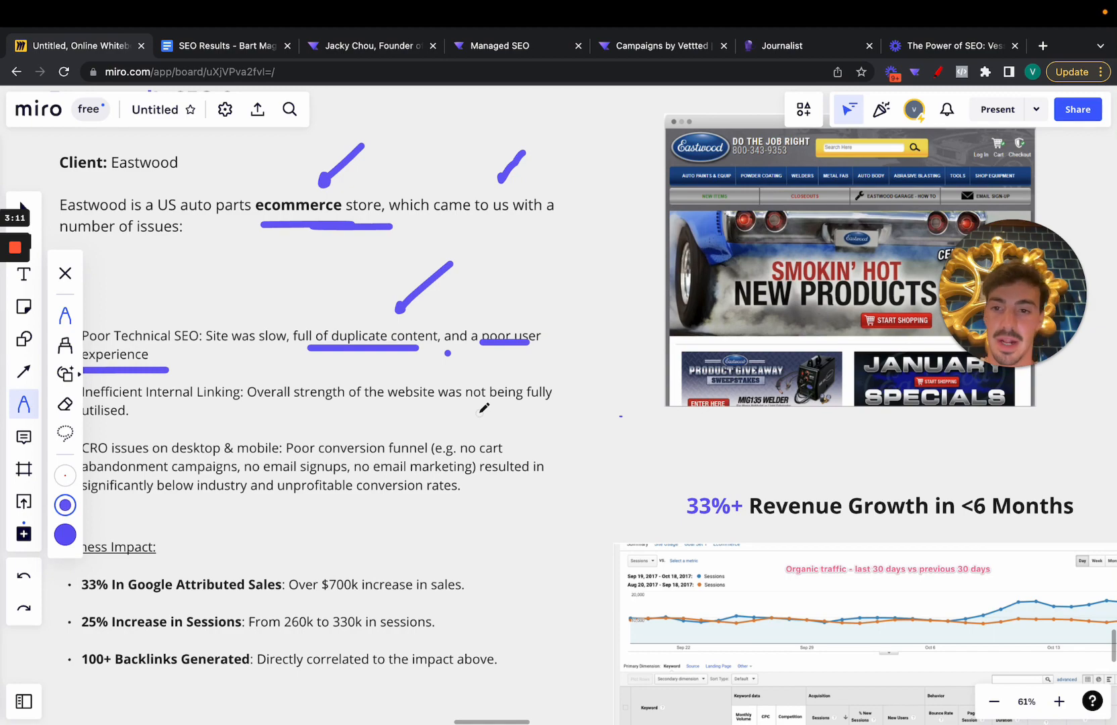
# Step: Underline the 33% sales heading, $700k and 260k figures and point an arrow at the sales result
pyautogui.scroll(-3)
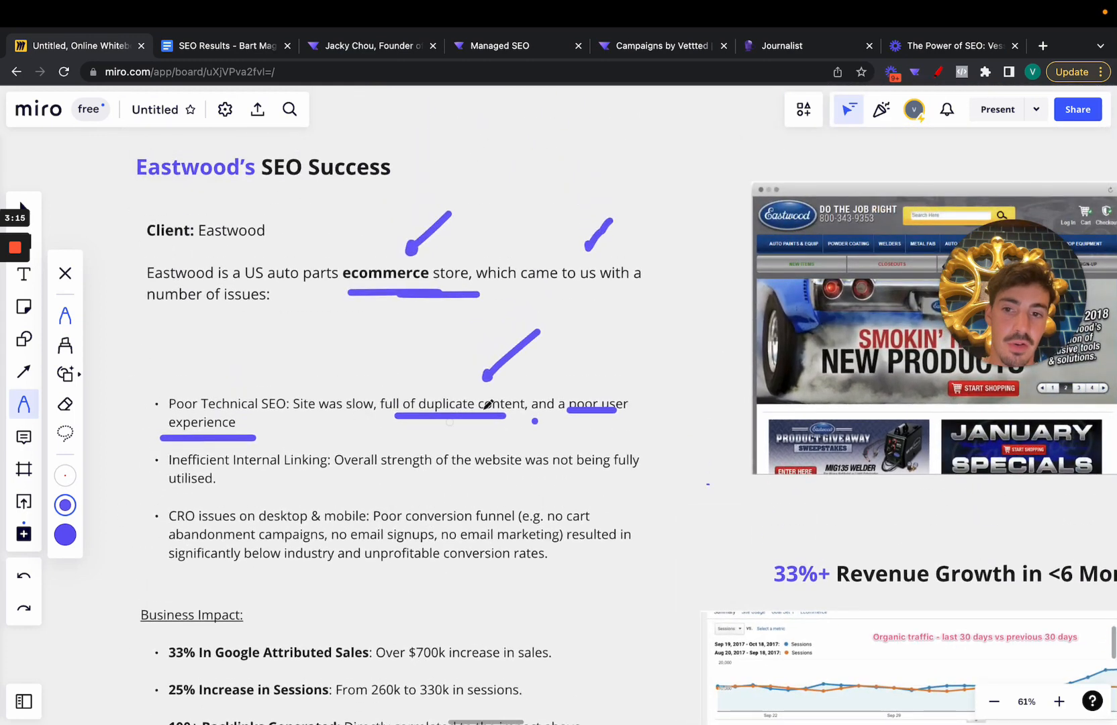
pyautogui.scroll(-3)
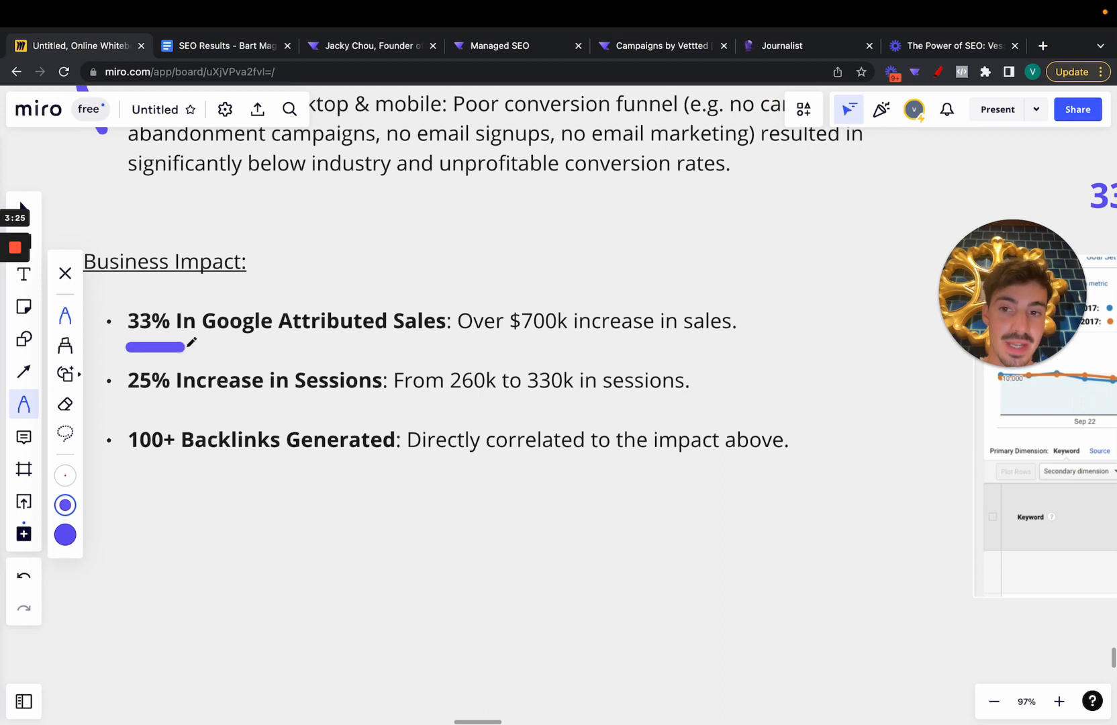
pyautogui.moveTo(184, 347); pyautogui.dragTo(229, 346)
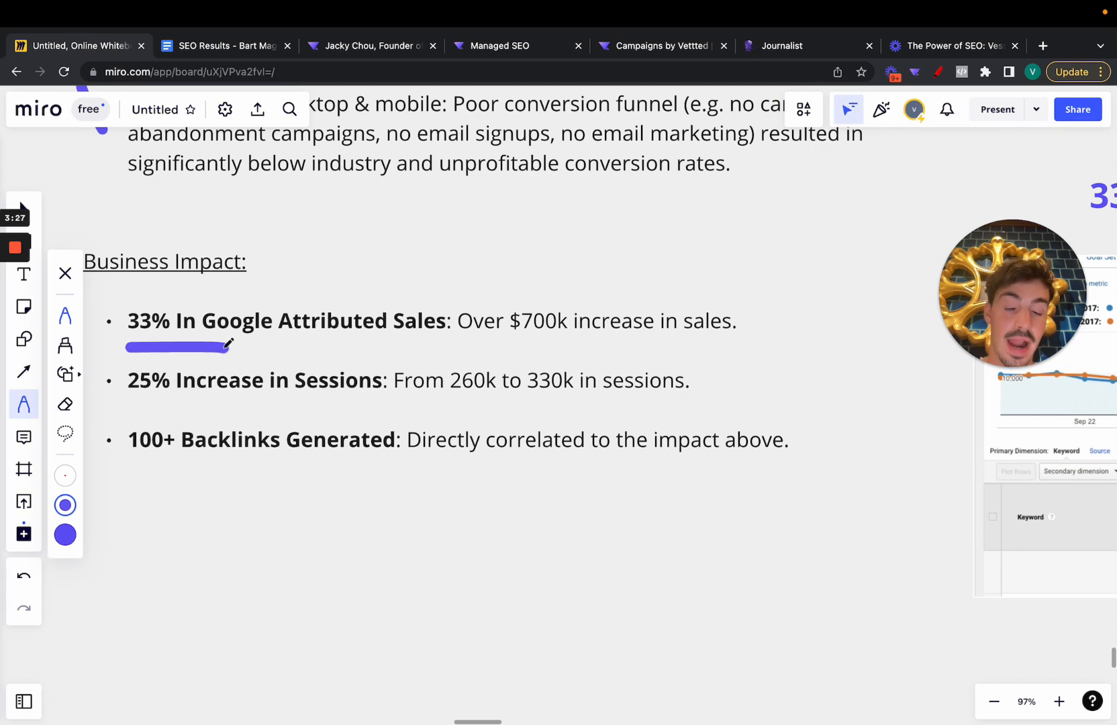
pyautogui.moveTo(365, 290); pyautogui.dragTo(491, 196)
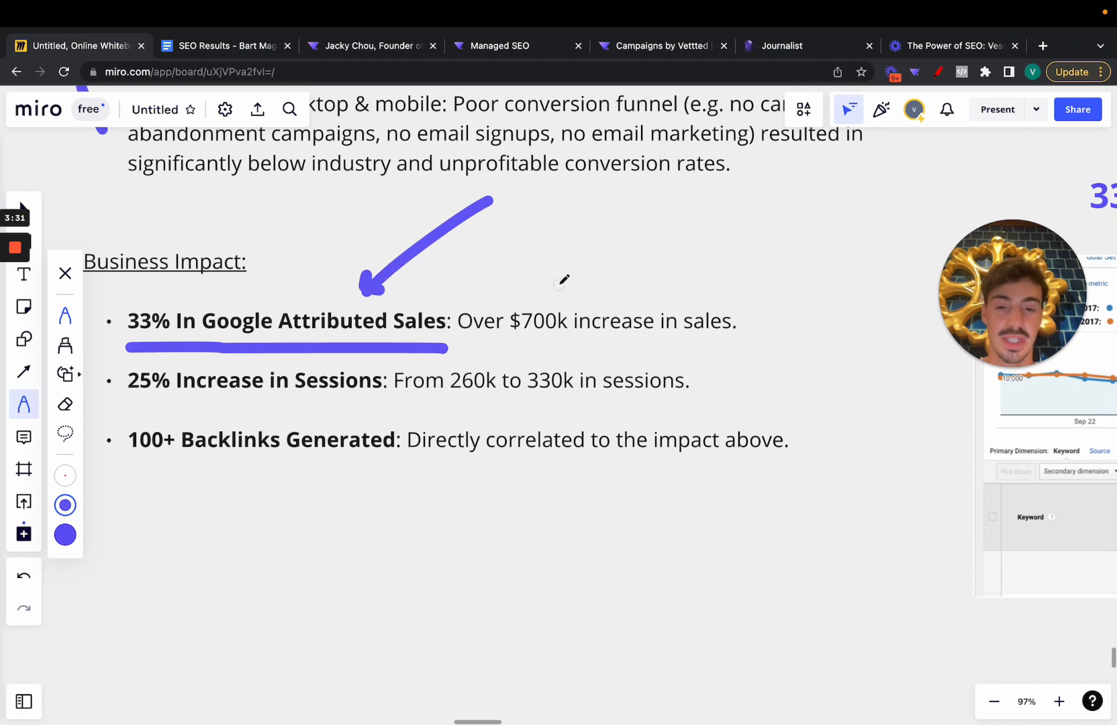
pyautogui.moveTo(498, 345); pyautogui.dragTo(610, 345)
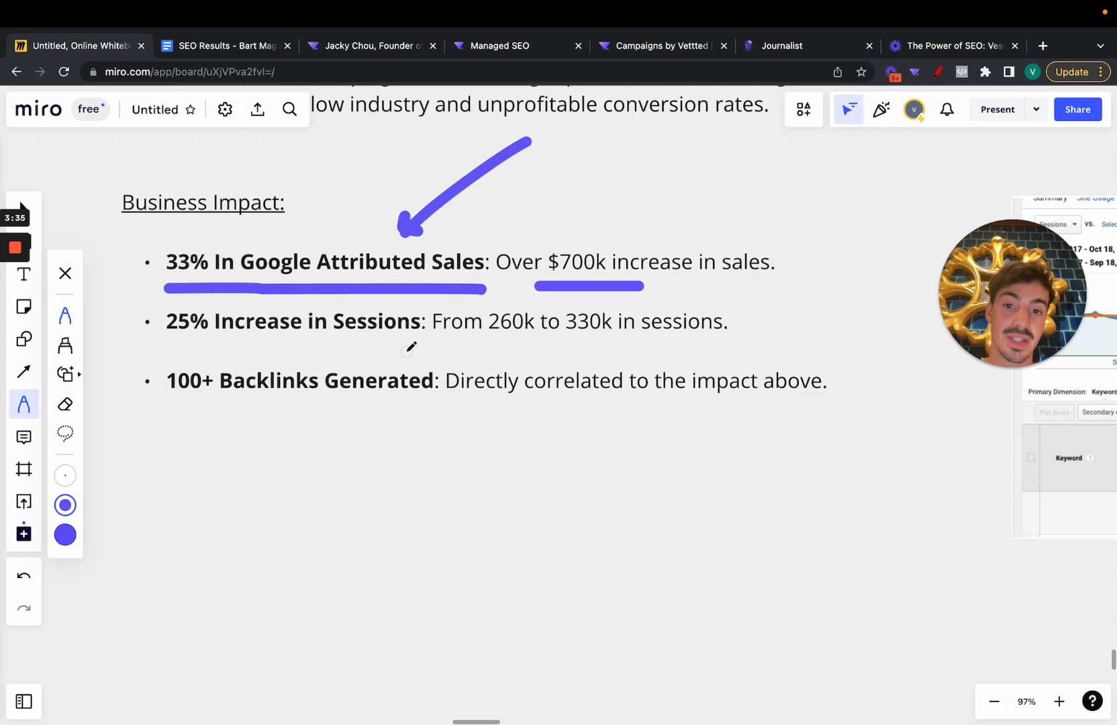
pyautogui.moveTo(487, 348); pyautogui.dragTo(520, 348)
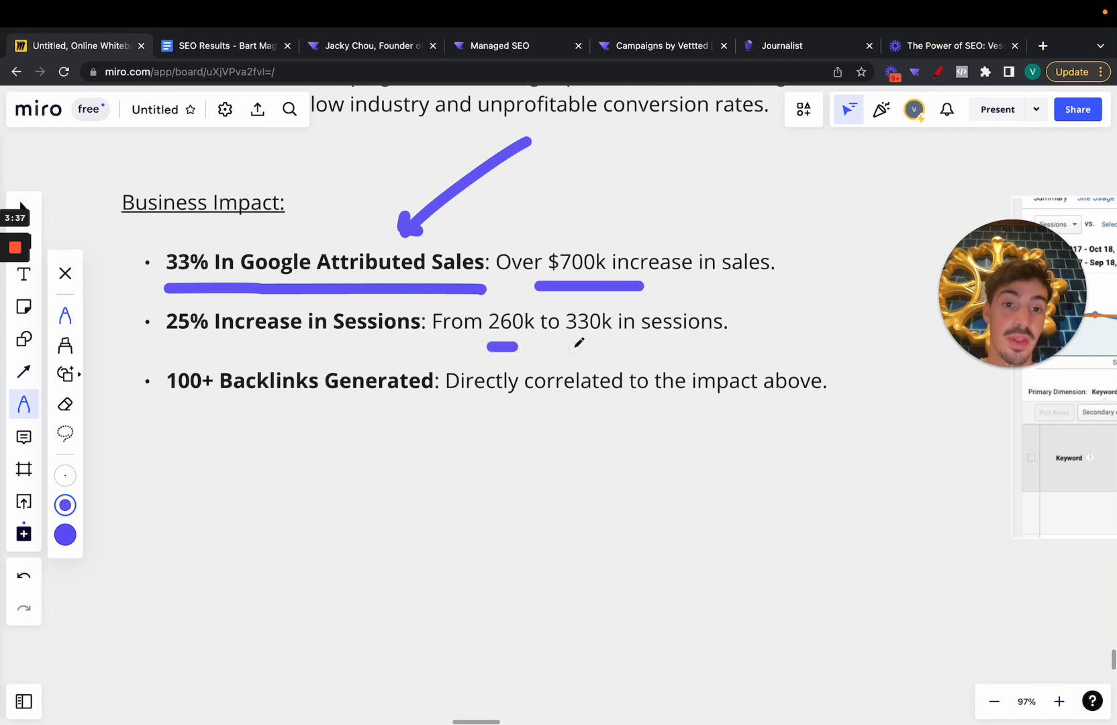
pyautogui.moveTo(587, 339)
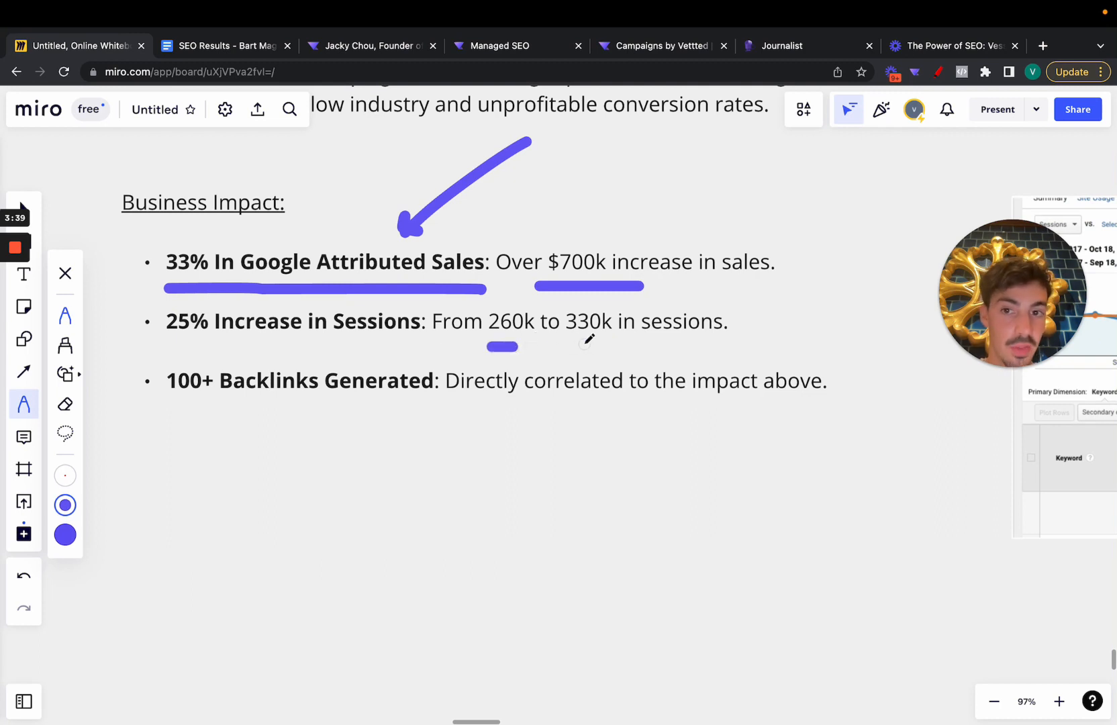
# Step: Bracket the Business Impact bullets on both sides, underline 100+ Backlinks Generated and arrow at it
pyautogui.moveTo(132, 267); pyautogui.dragTo(125, 399)
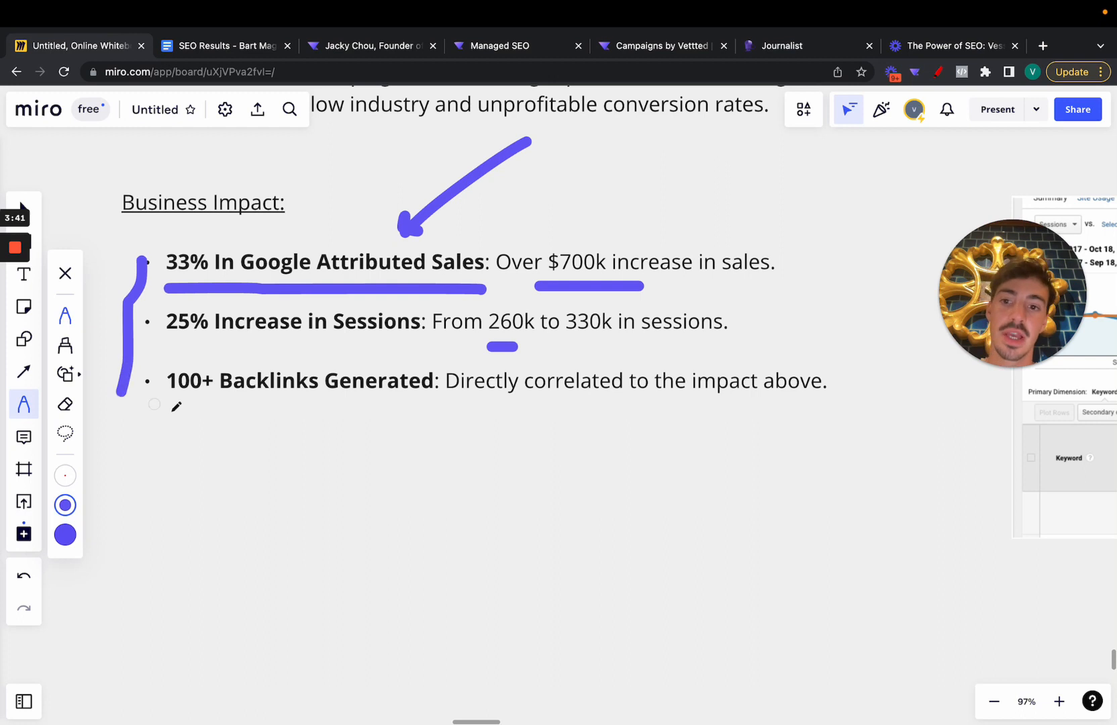
pyautogui.moveTo(166, 412); pyautogui.dragTo(447, 410)
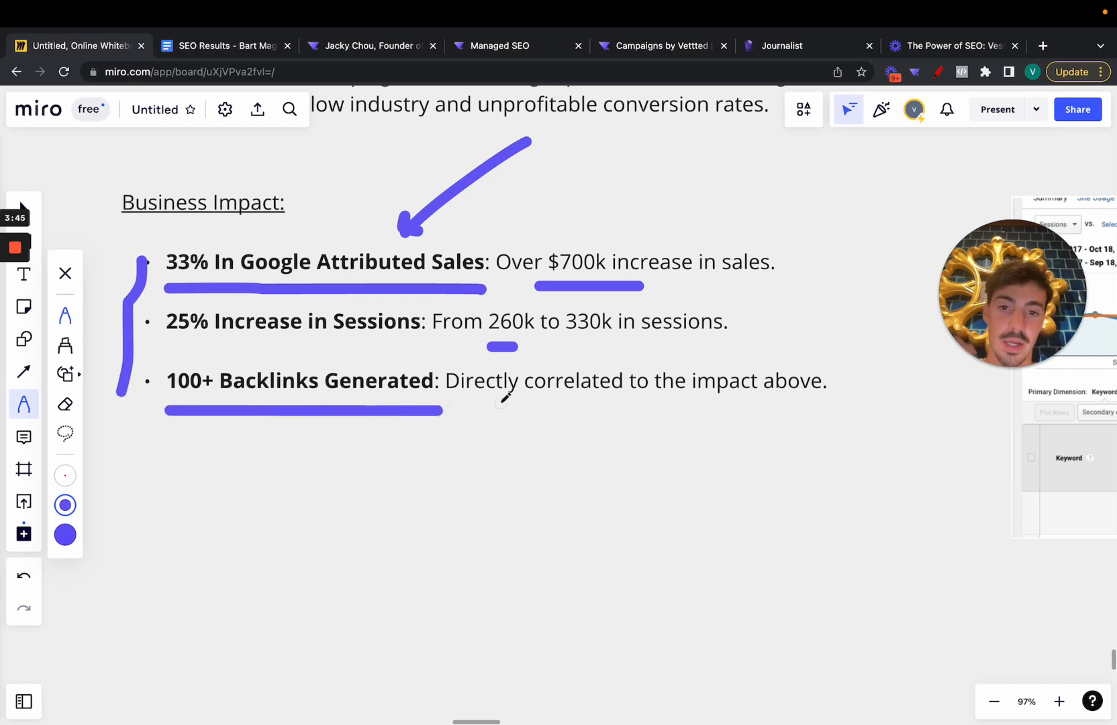
pyautogui.moveTo(691, 403)
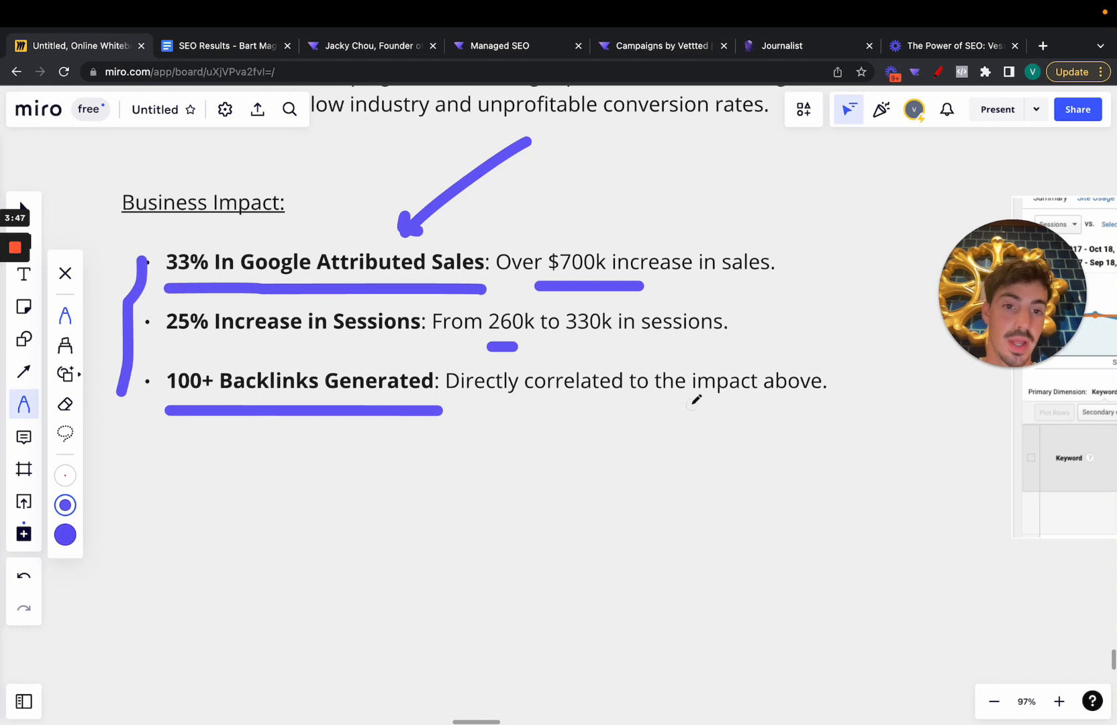
pyautogui.moveTo(775, 274); pyautogui.dragTo(755, 350)
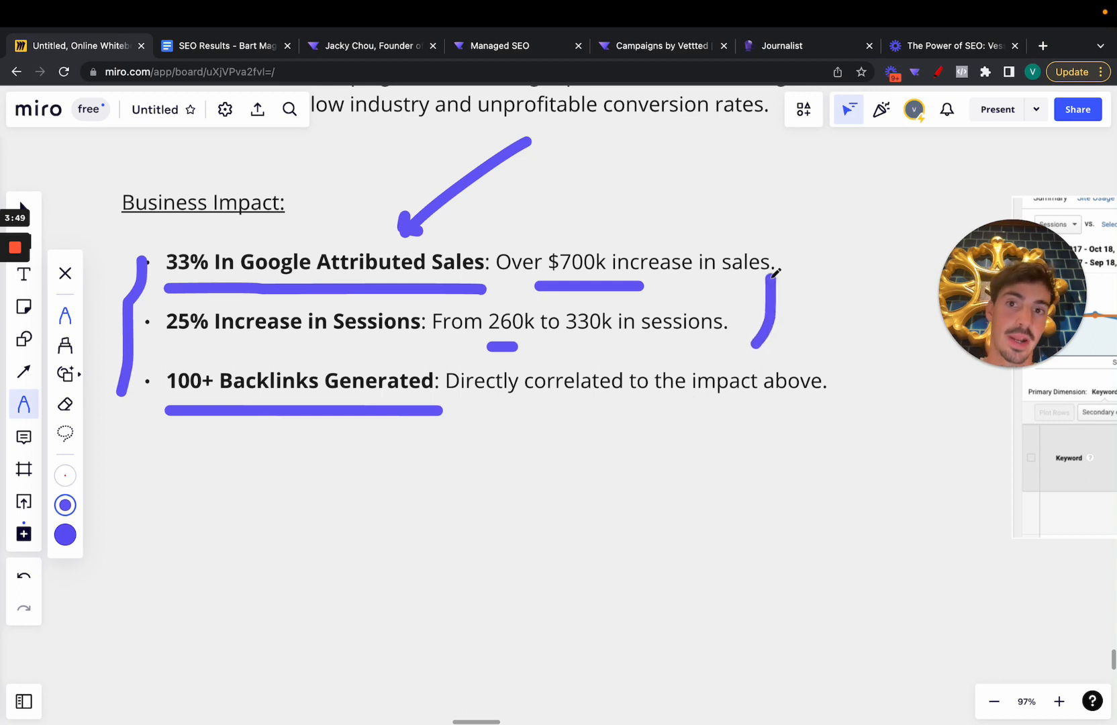
pyautogui.moveTo(318, 410); pyautogui.dragTo(364, 513)
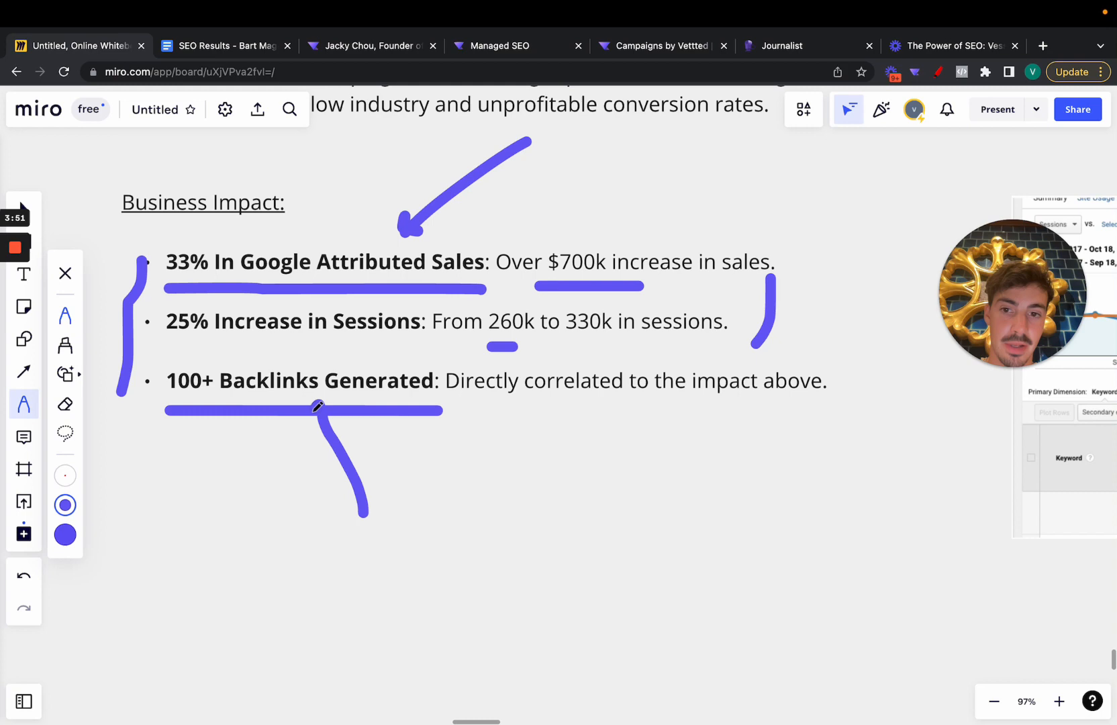
pyautogui.click(367, 46)
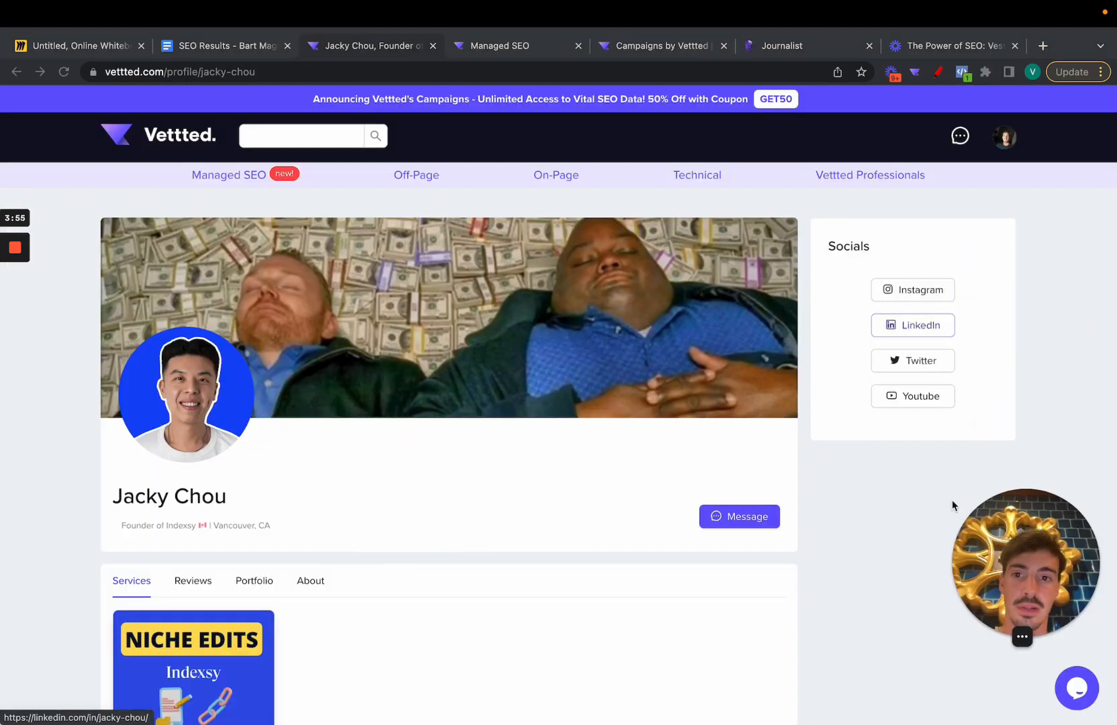
# Step: Scroll the Vettted profile down to the Niche Edits service, then return to the Miro board
pyautogui.scroll(-3)
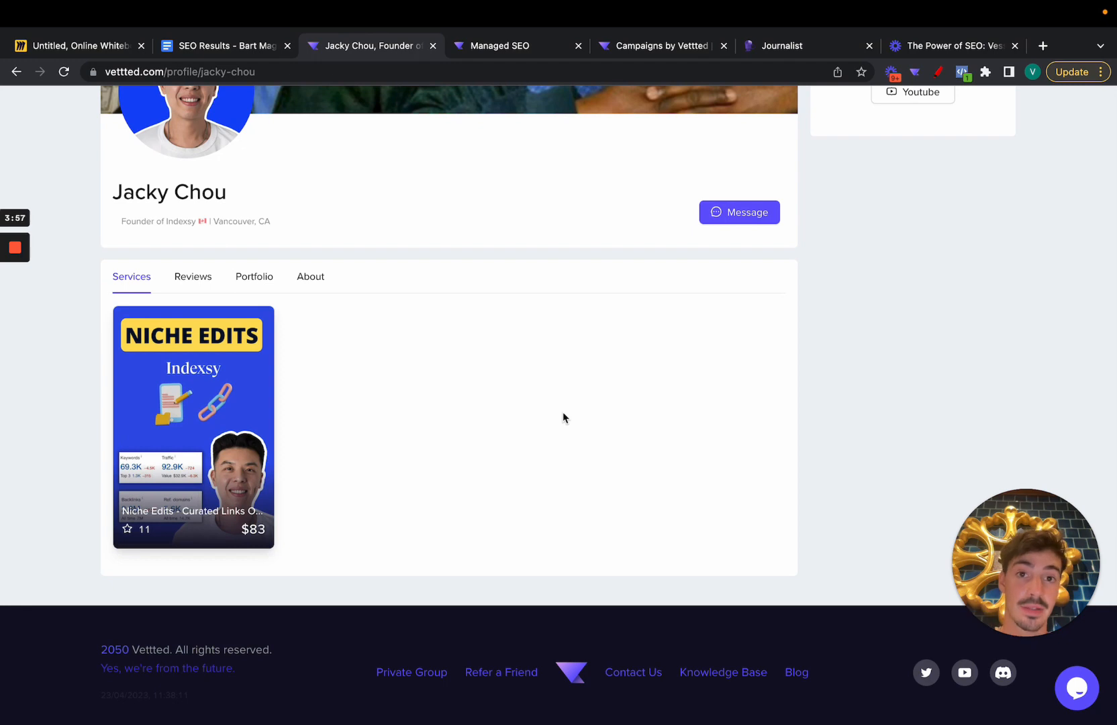
pyautogui.moveTo(239, 437)
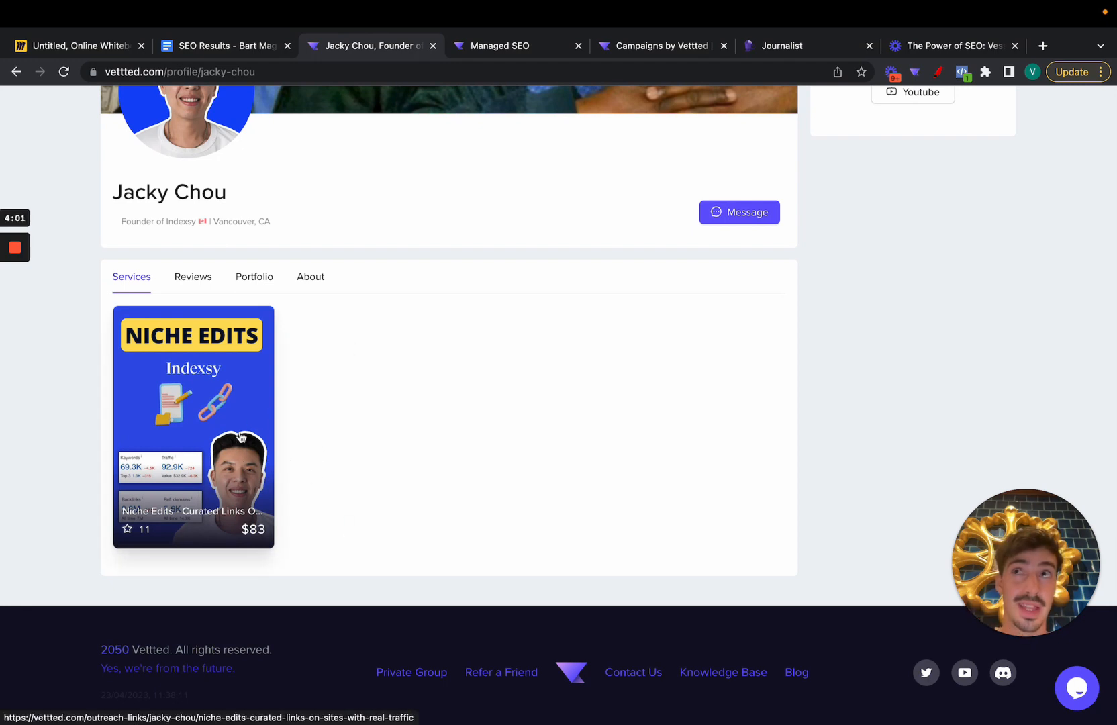
pyautogui.moveTo(243, 436)
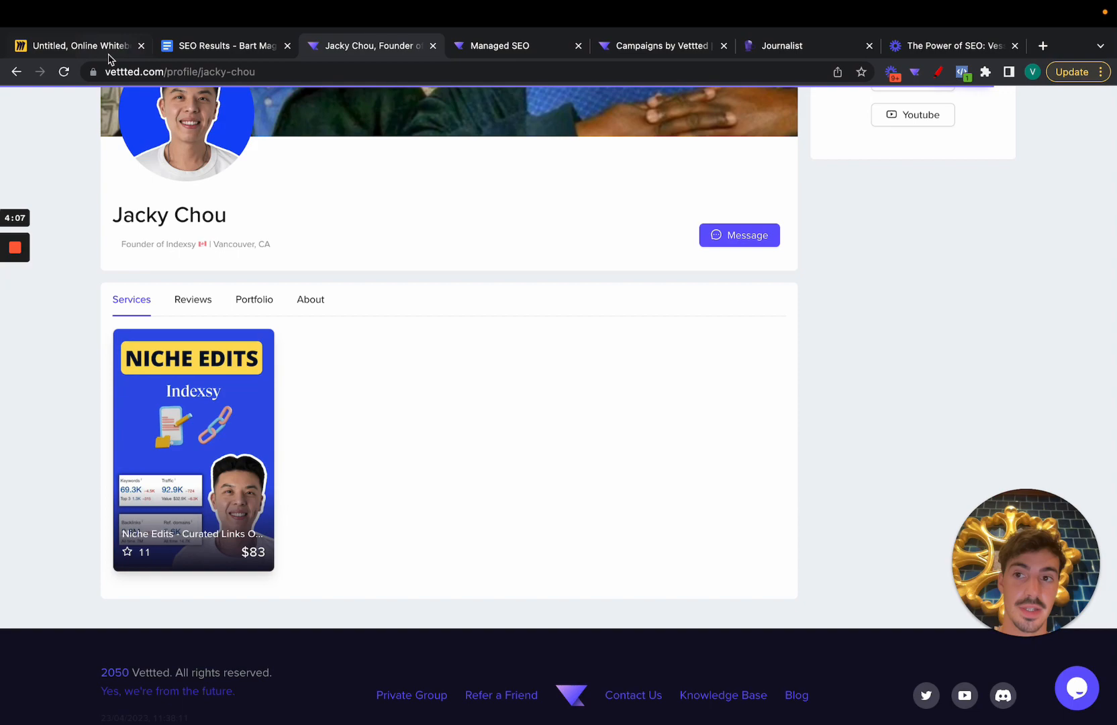
pyautogui.click(81, 44)
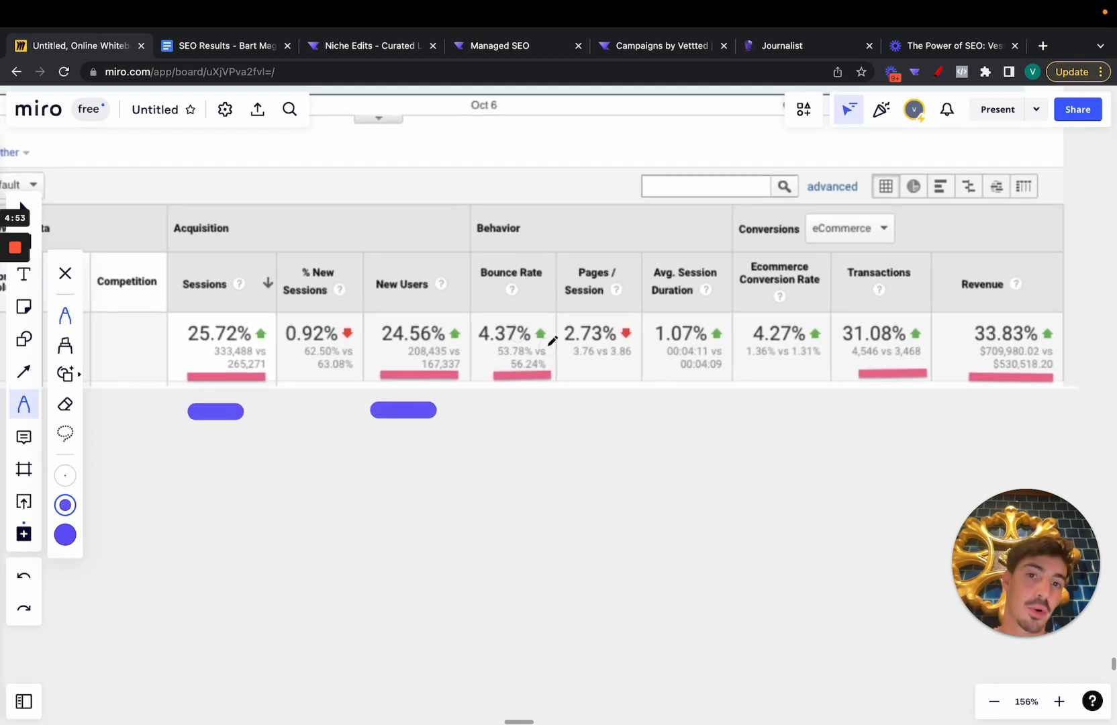
pyautogui.moveTo(564, 378)
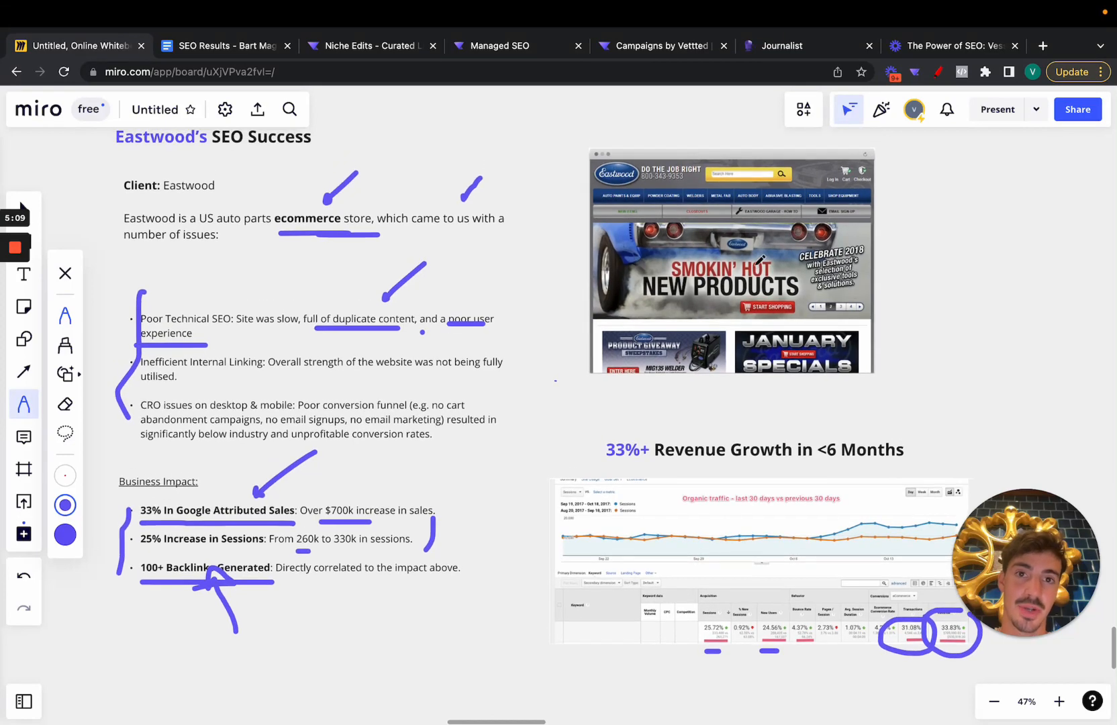
# Step: Scroll past the marked analytics table and switch to the Vettted Niche Edits page
pyautogui.scroll(-3)
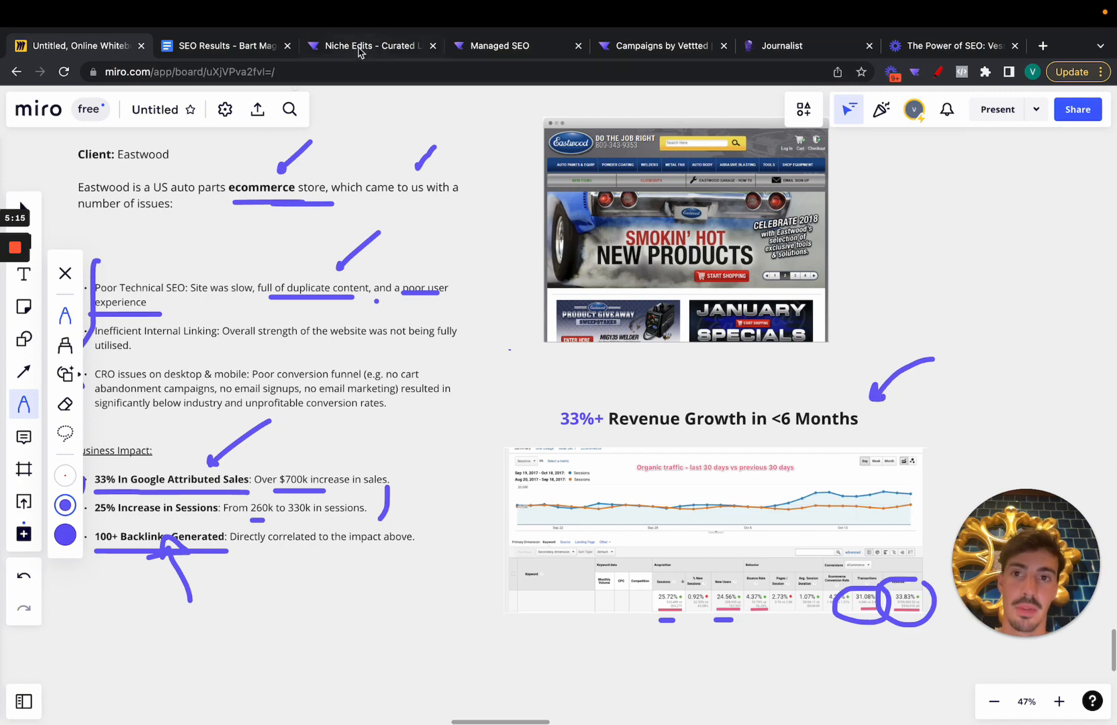
pyautogui.click(360, 46)
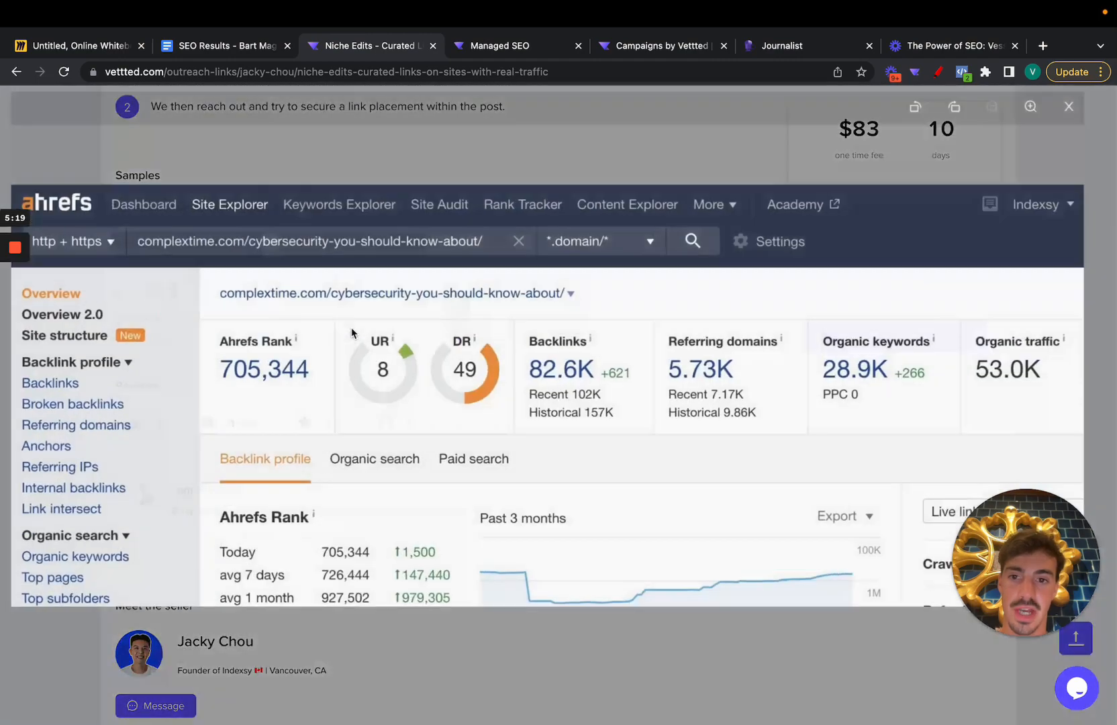
pyautogui.scroll(-3)
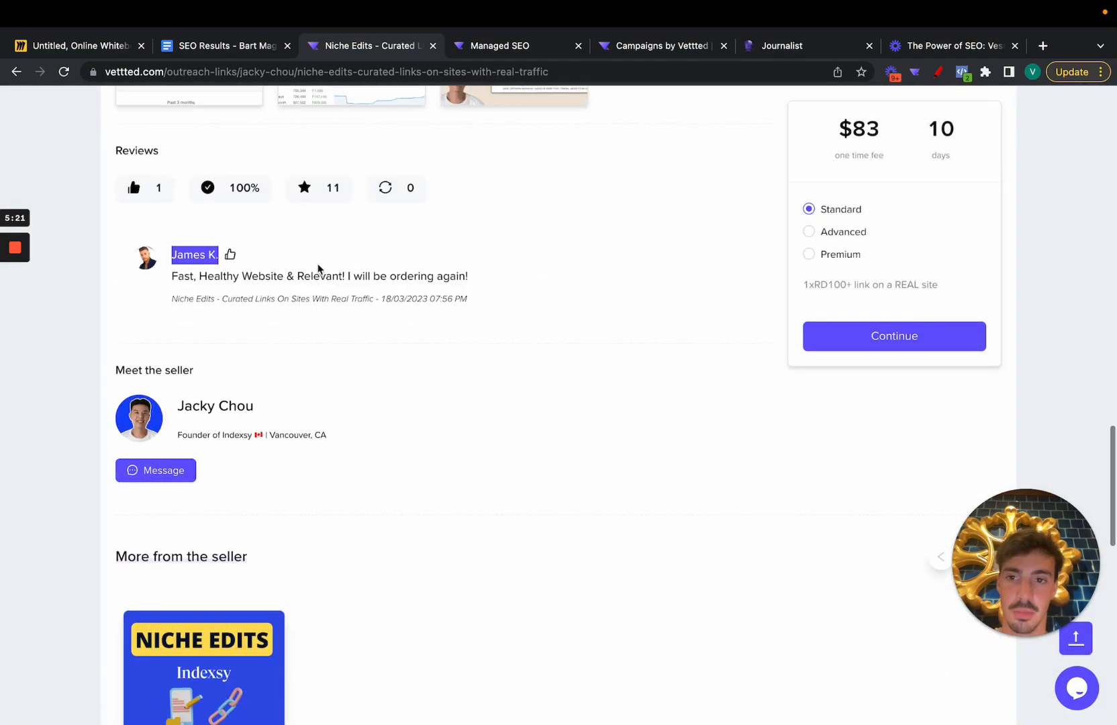
pyautogui.click(215, 405)
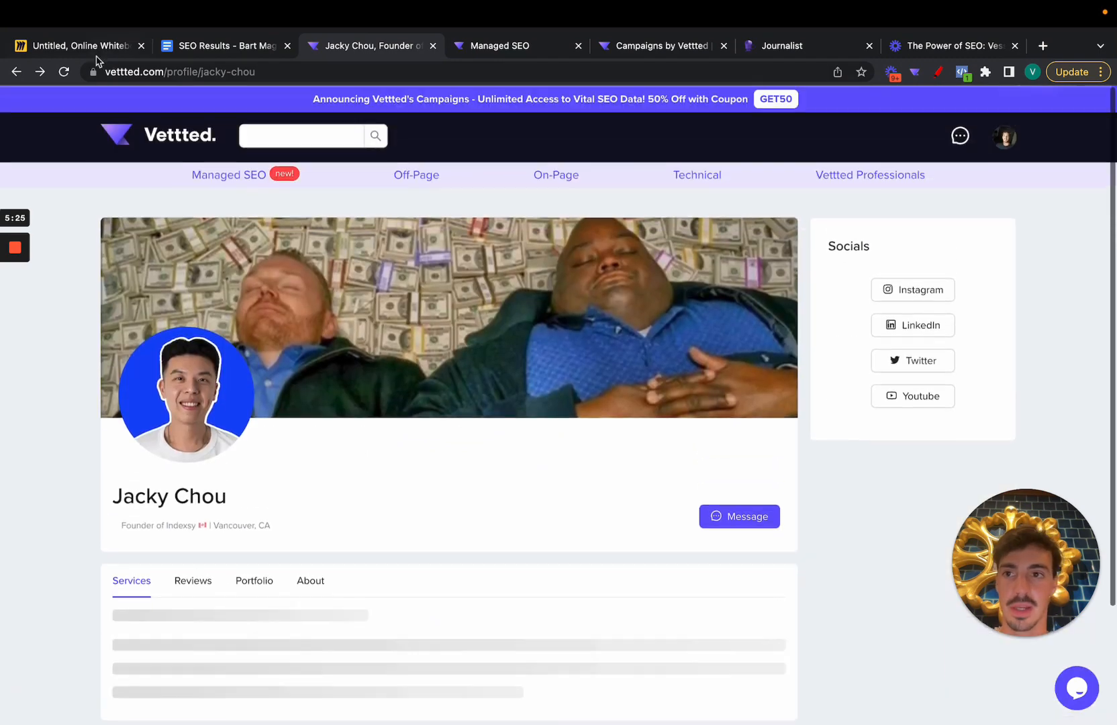
pyautogui.click(80, 44)
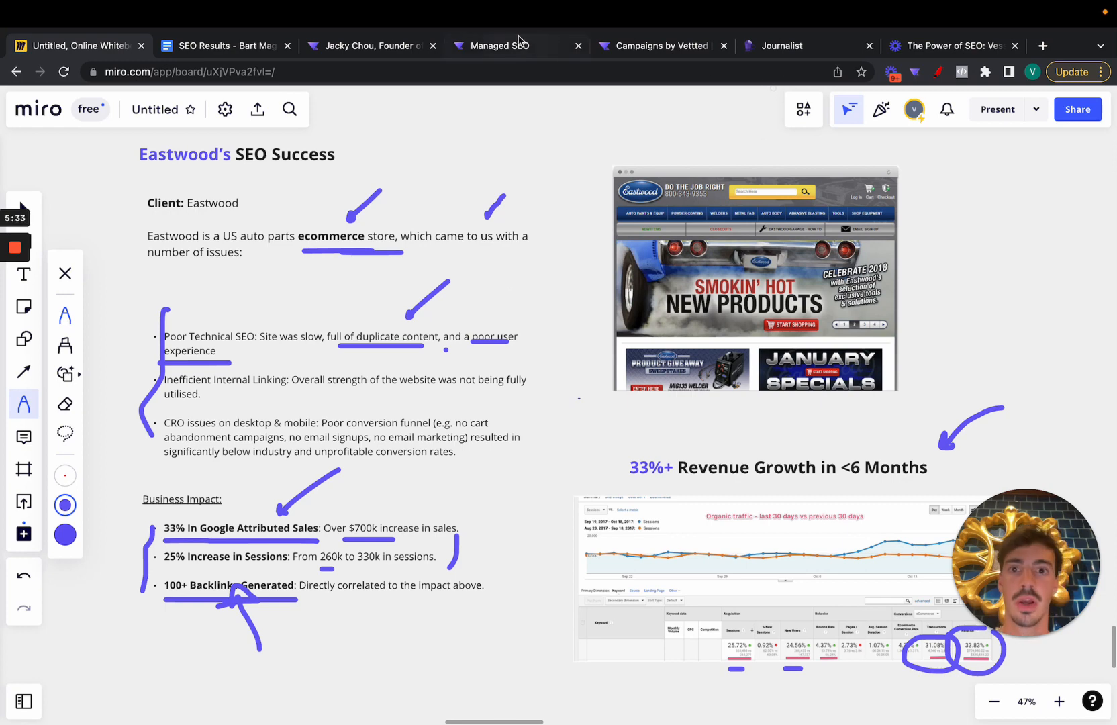
pyautogui.click(369, 46)
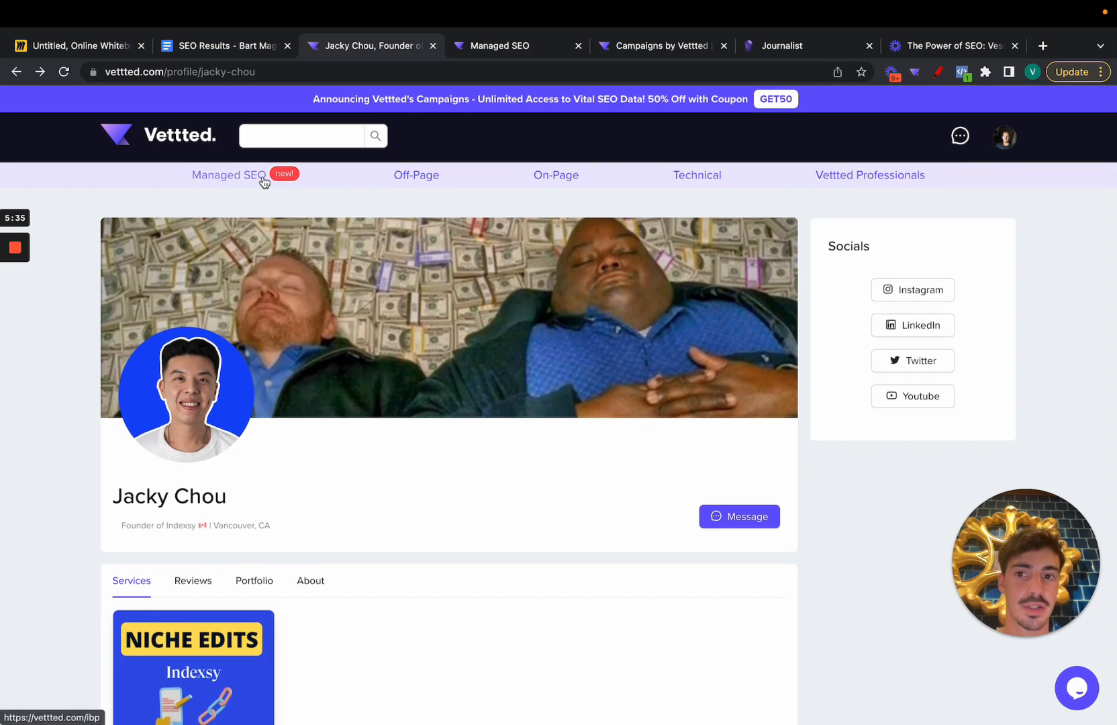
pyautogui.click(505, 46)
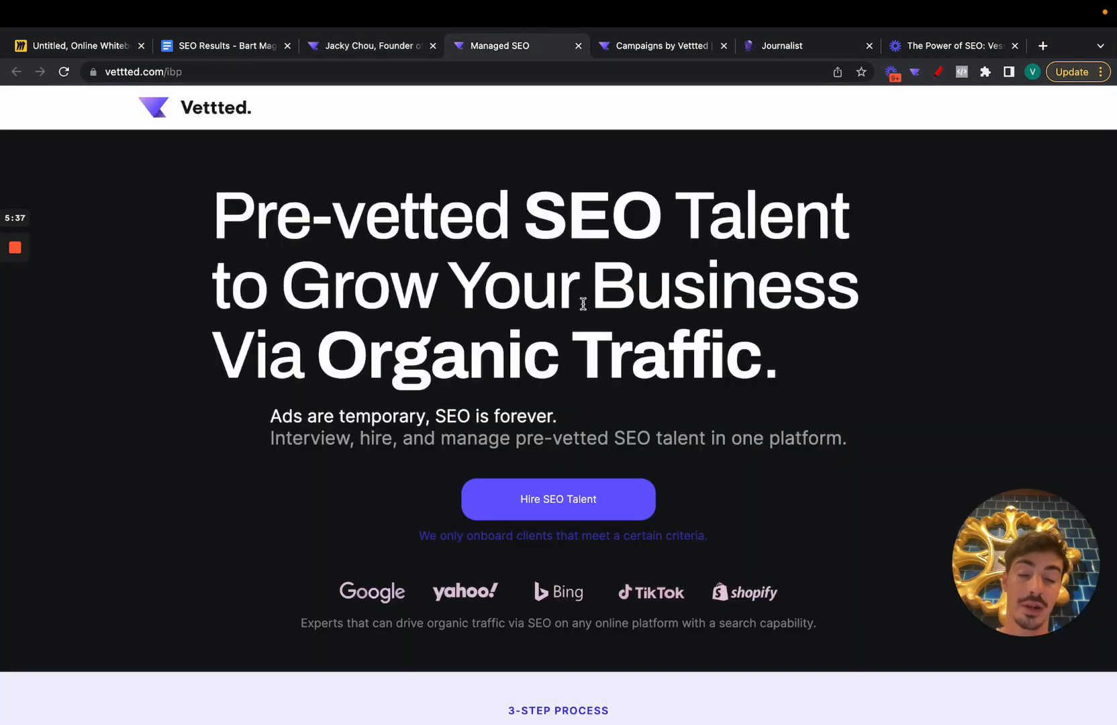
# Step: Scroll the Managed SEO how-it-works steps, revisit the board, then bring up the Campaigns page
pyautogui.scroll(-3)
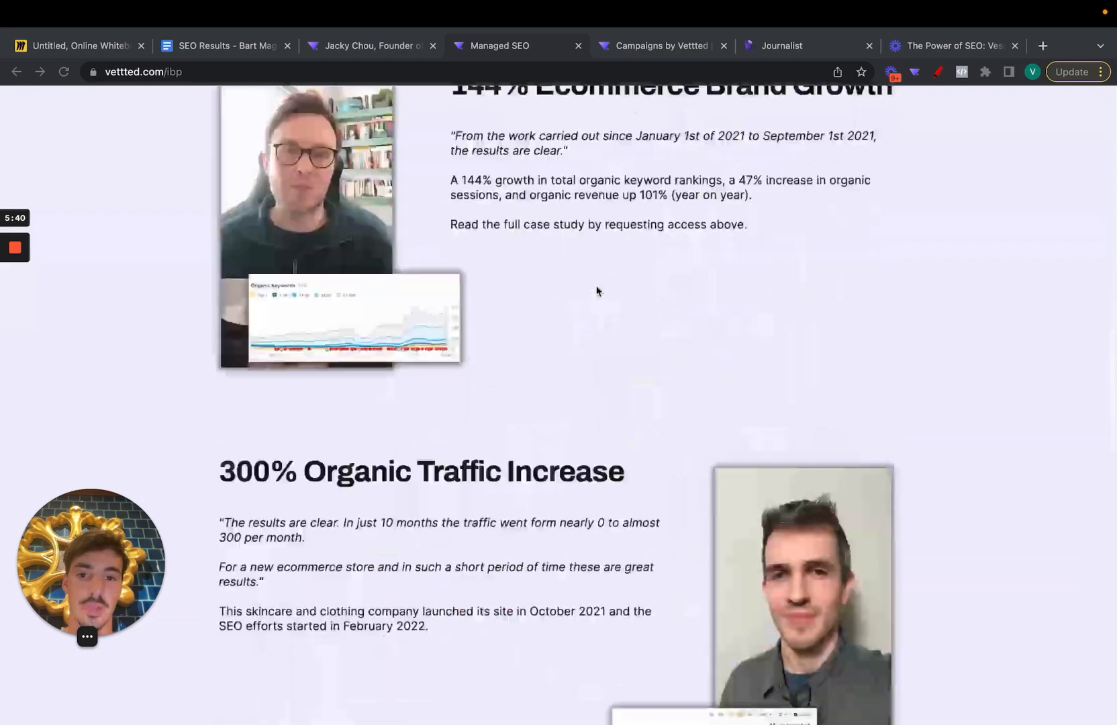
pyautogui.scroll(3)
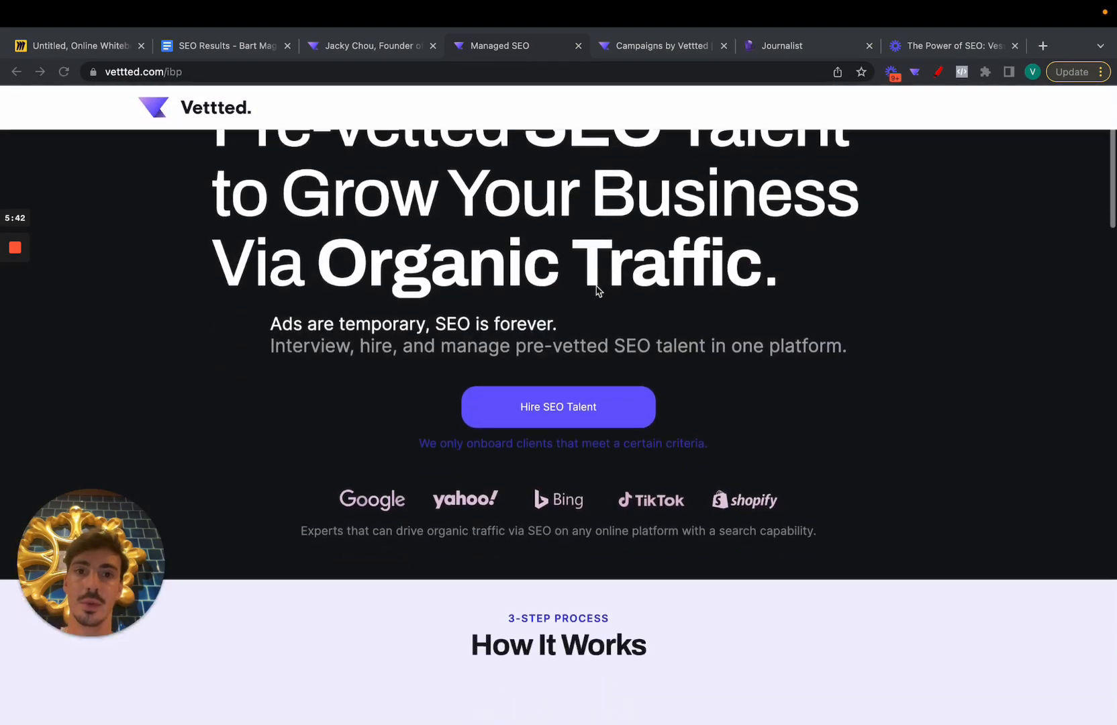
pyautogui.scroll(-3)
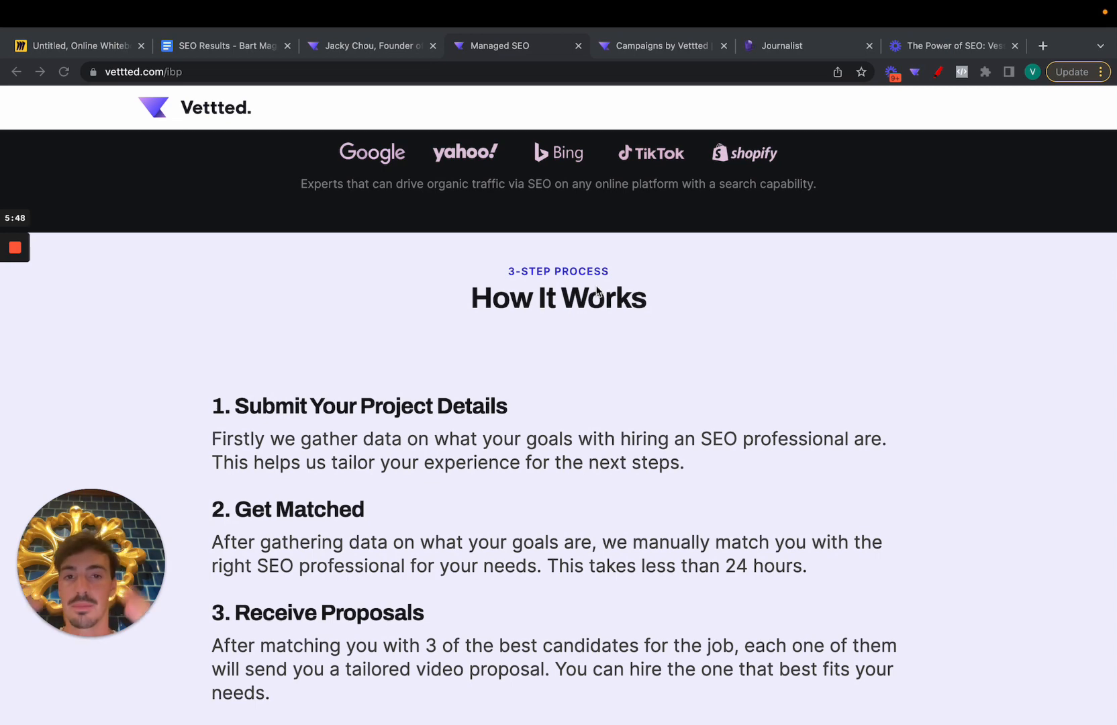
pyautogui.scroll(3)
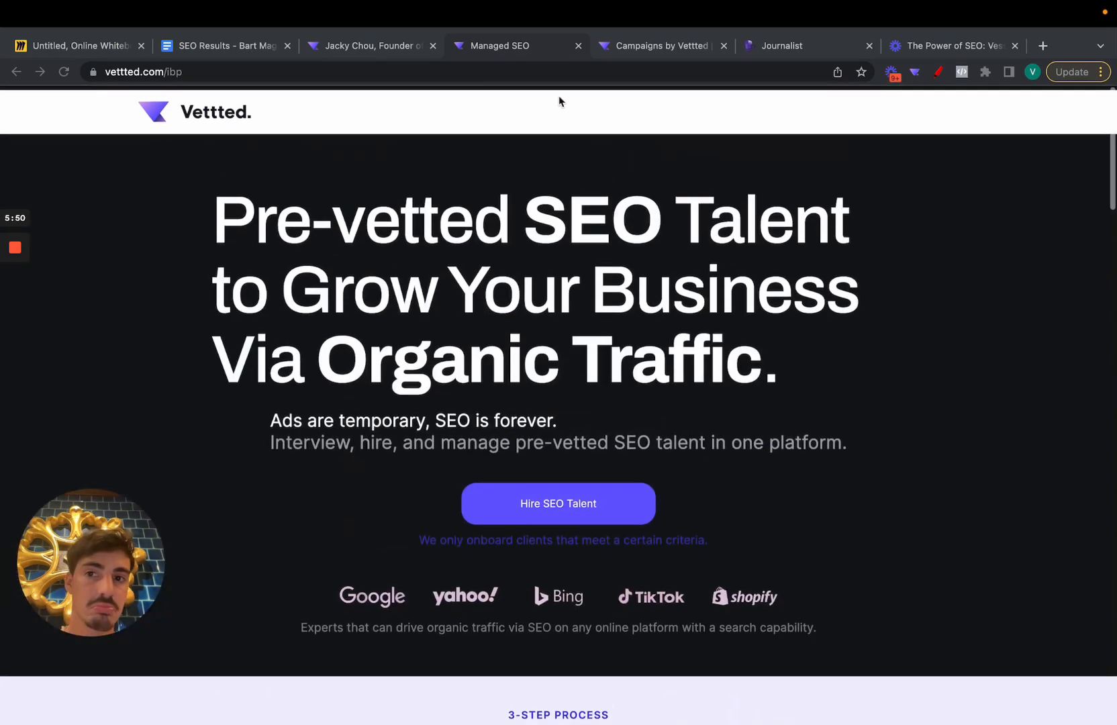
pyautogui.click(81, 44)
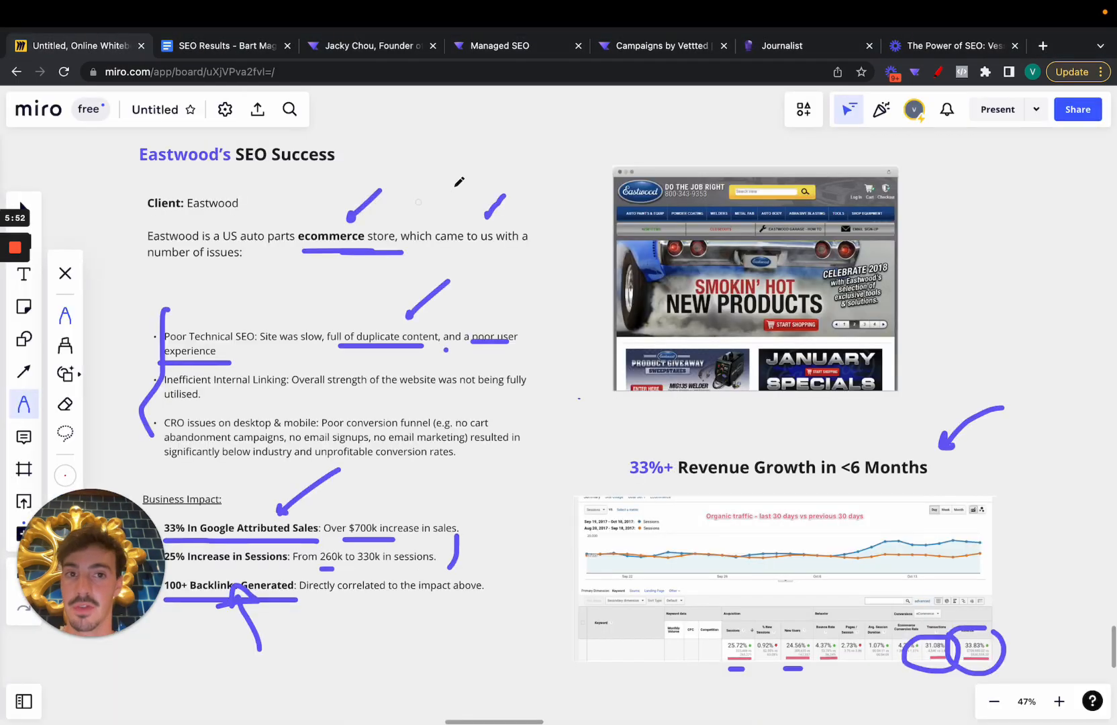
pyautogui.moveTo(252, 410)
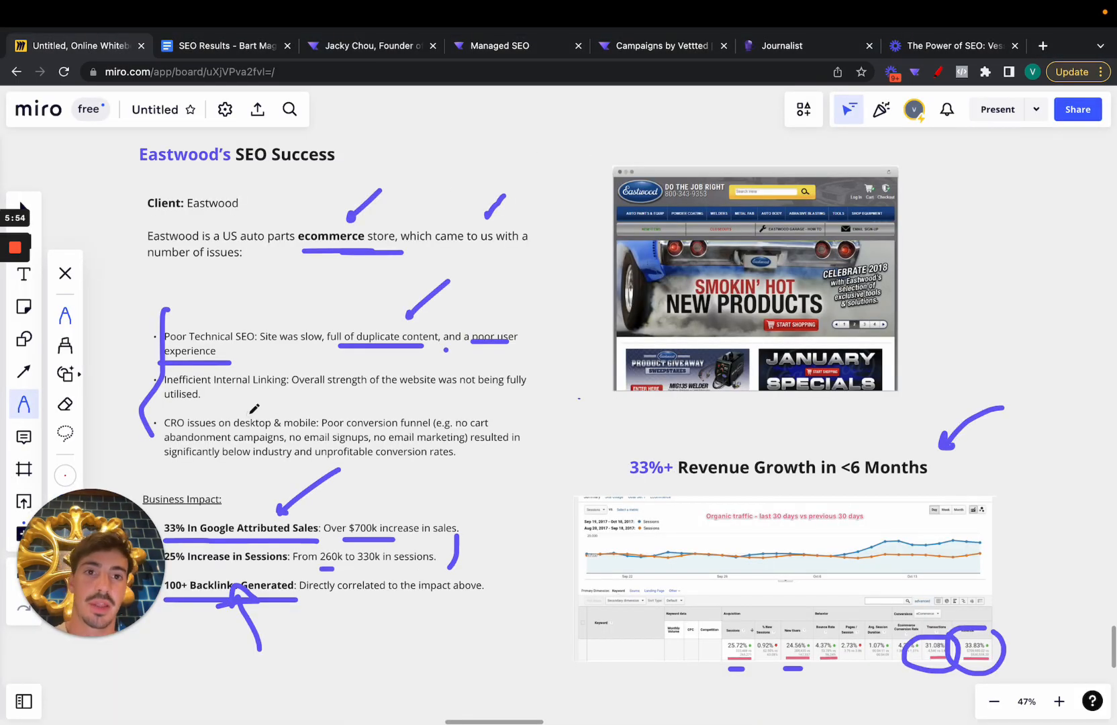
pyautogui.click(661, 46)
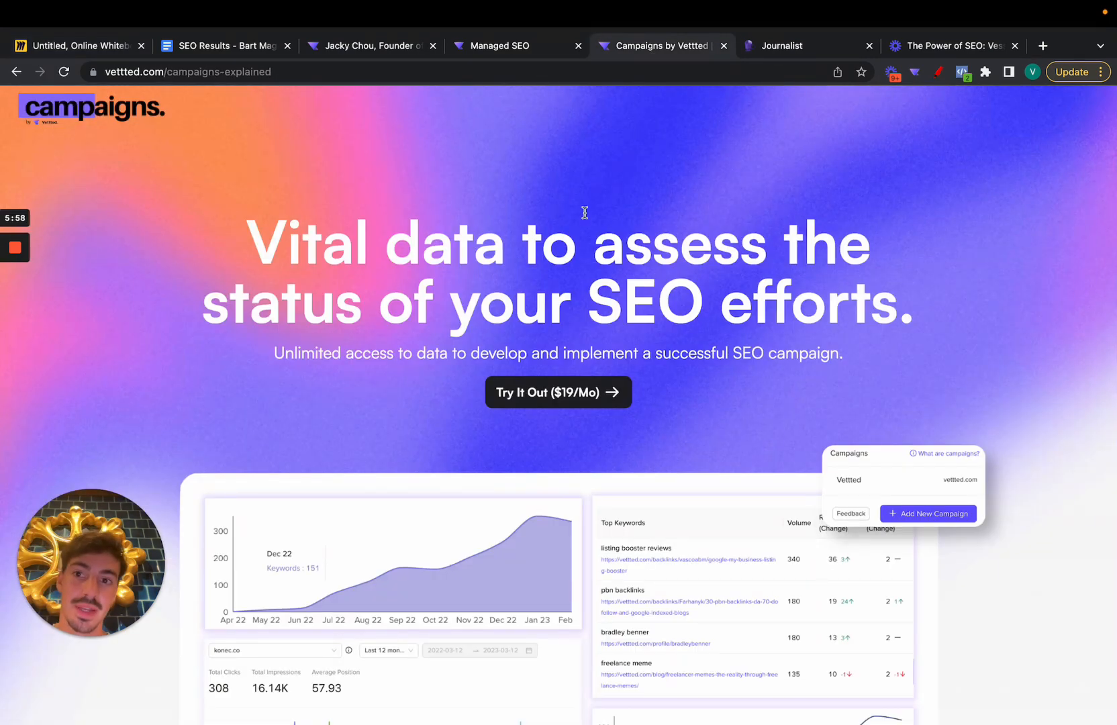
pyautogui.scroll(-3)
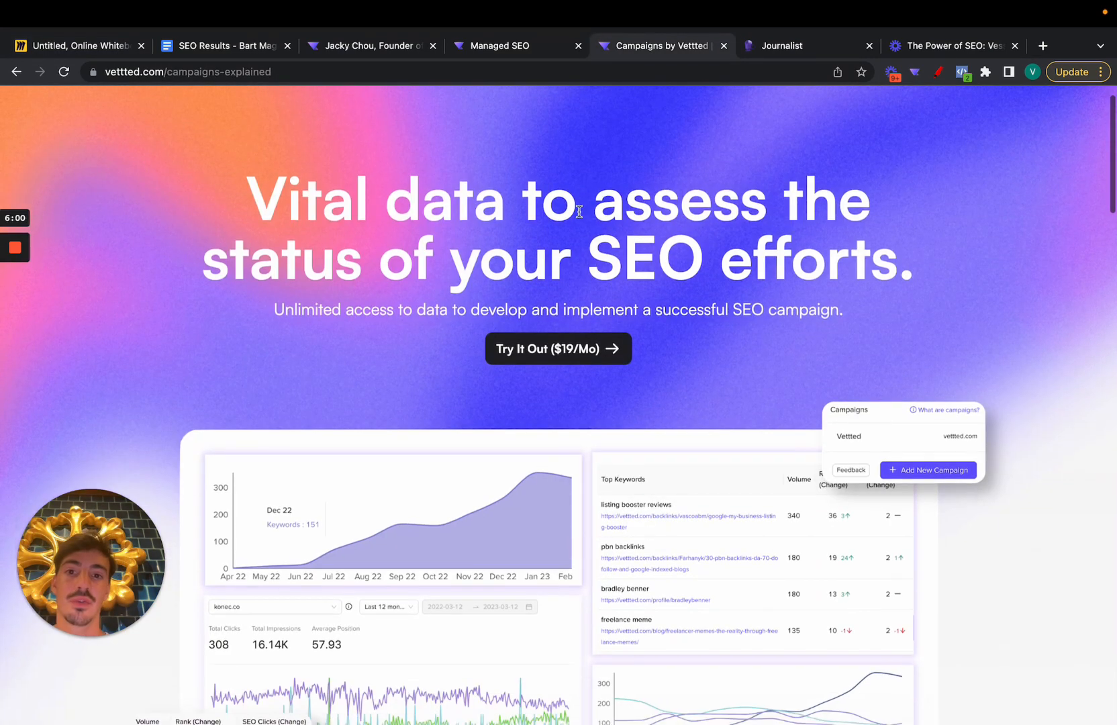
pyautogui.doubleClick(282, 198)
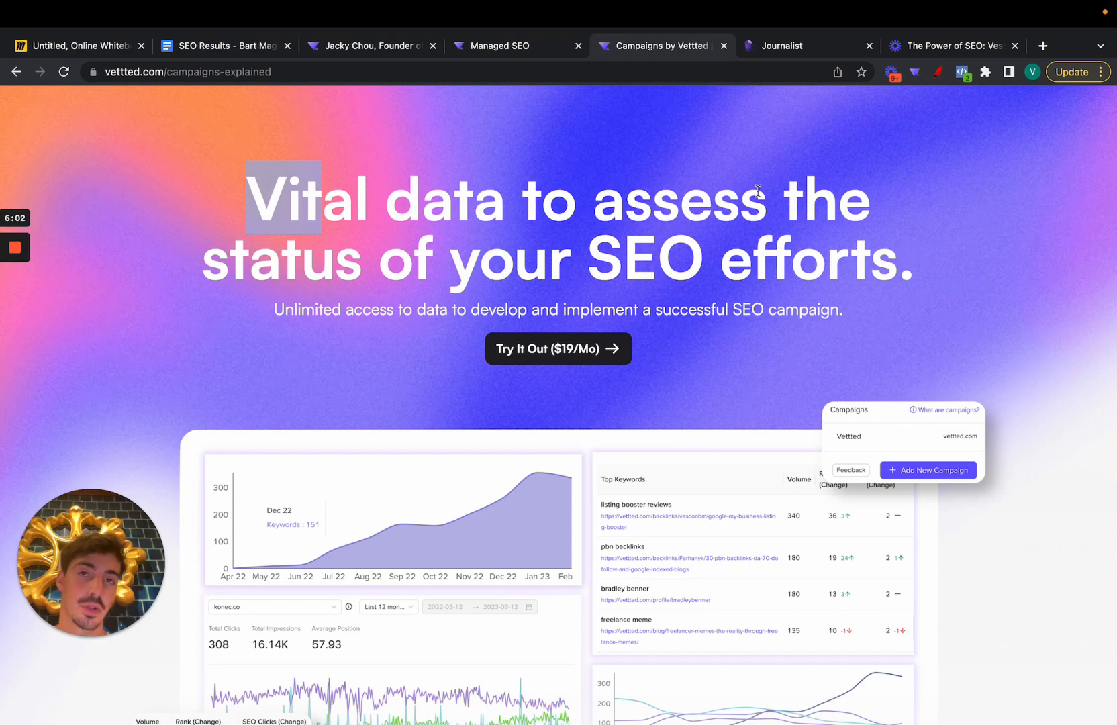
pyautogui.scroll(-3)
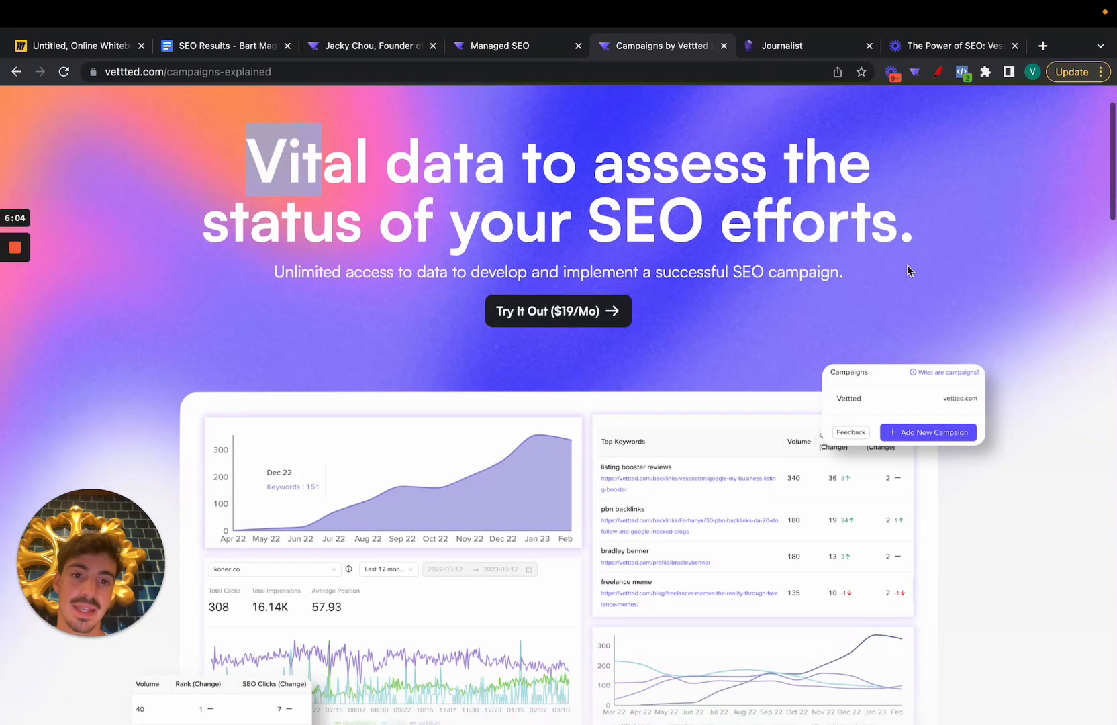
pyautogui.scroll(-3)
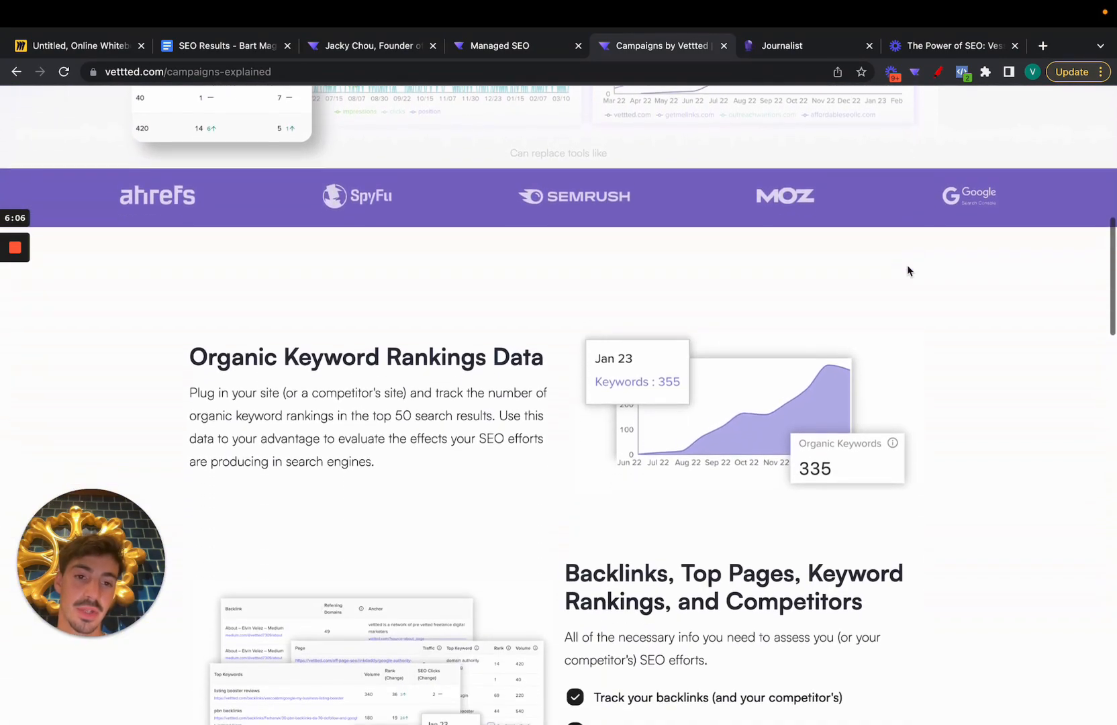
pyautogui.scroll(-3)
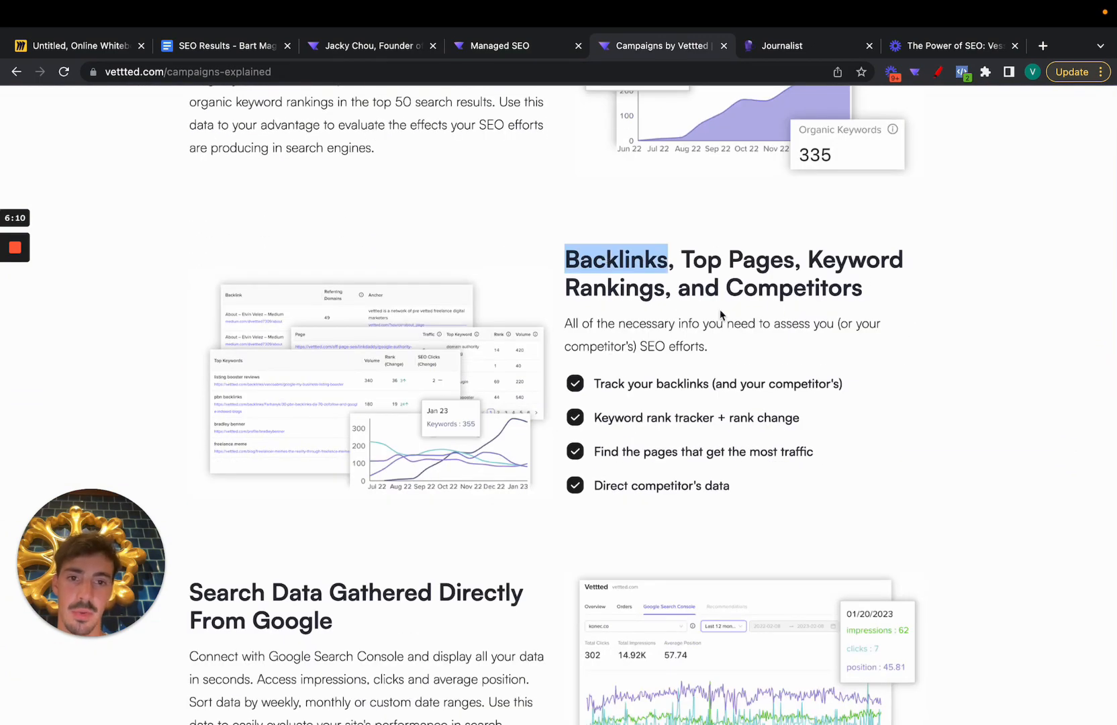
pyautogui.scroll(-3)
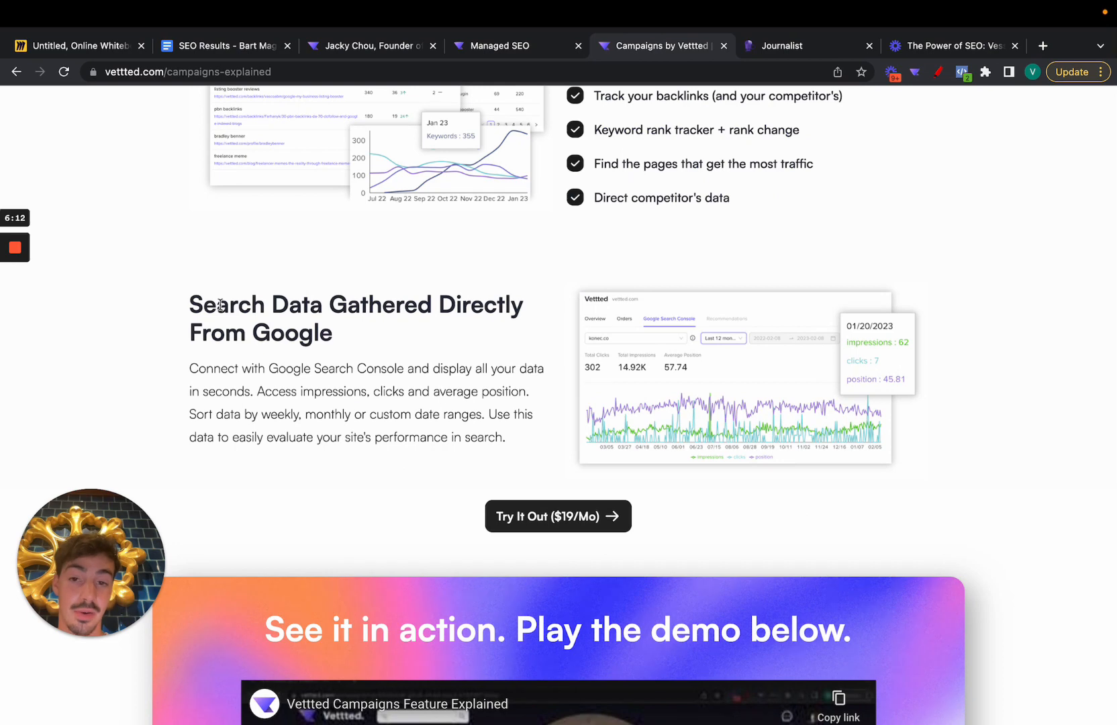
pyautogui.scroll(-3)
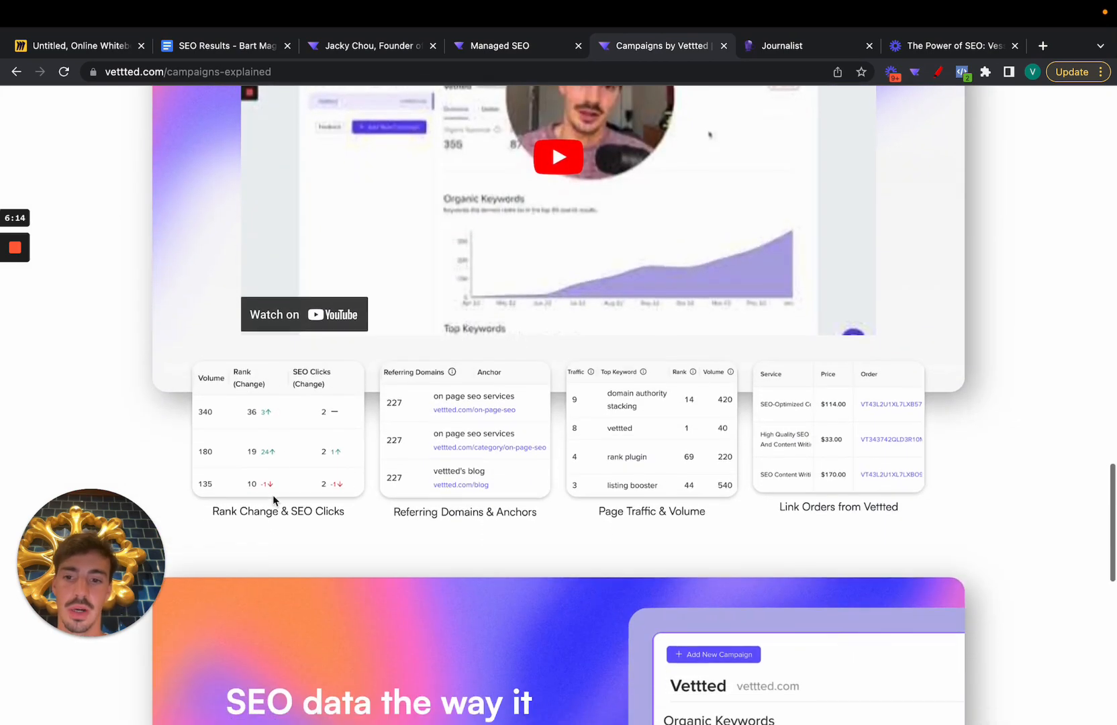
pyautogui.doubleClick(329, 511)
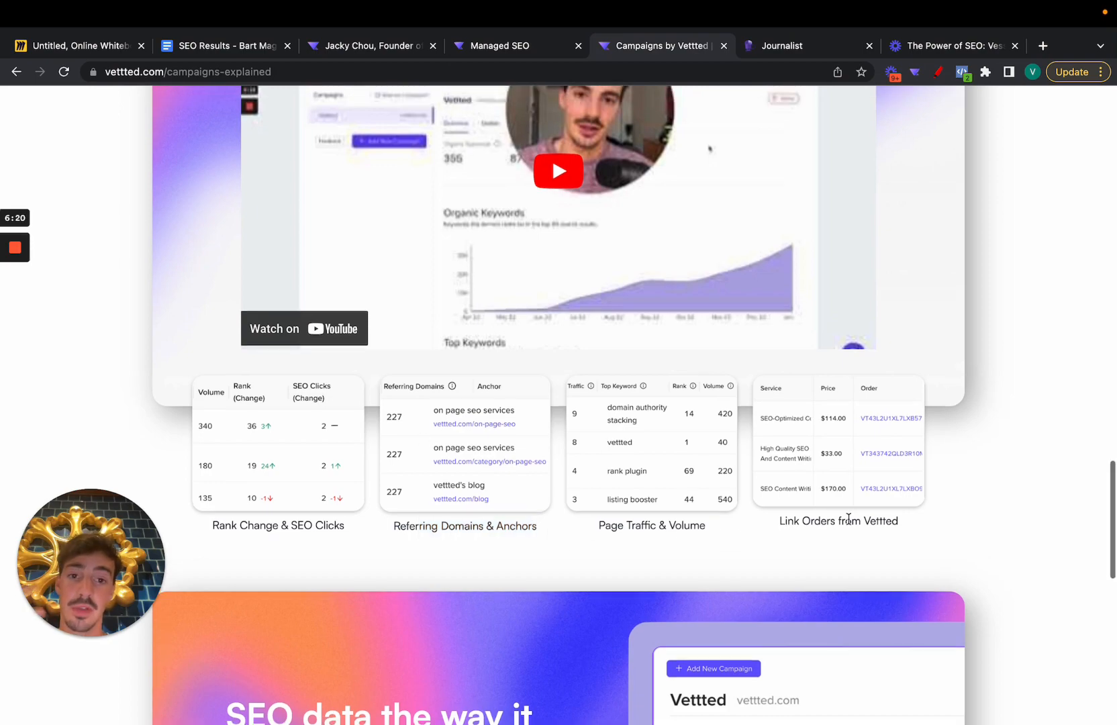
pyautogui.scroll(-3)
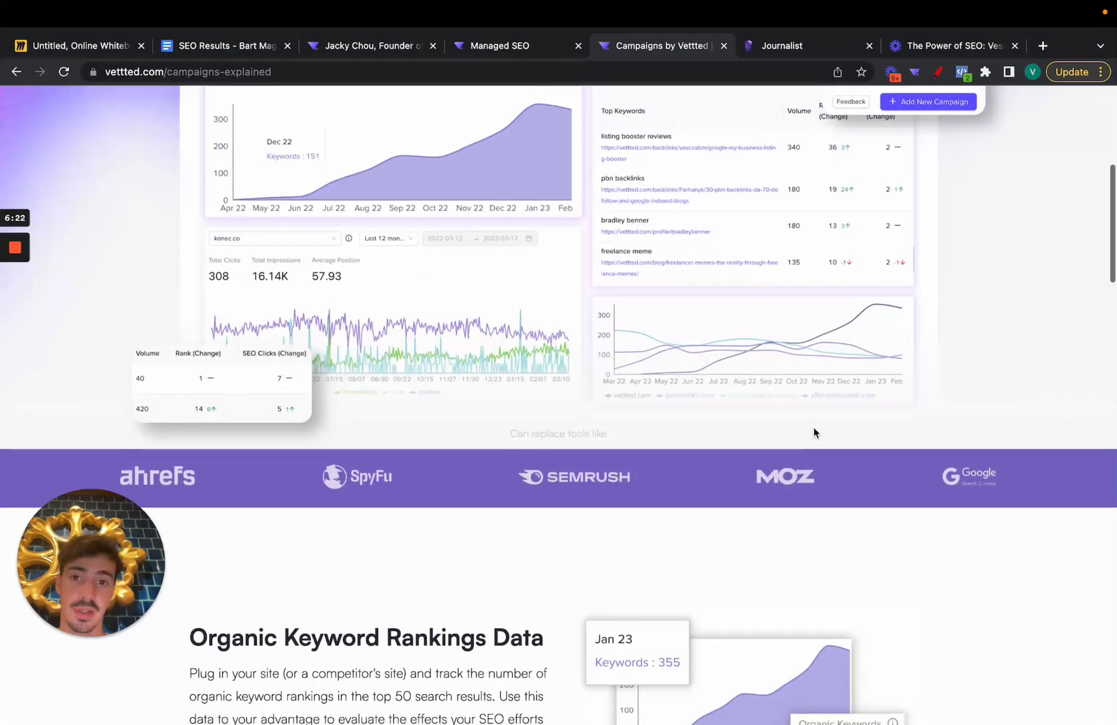
pyautogui.scroll(3)
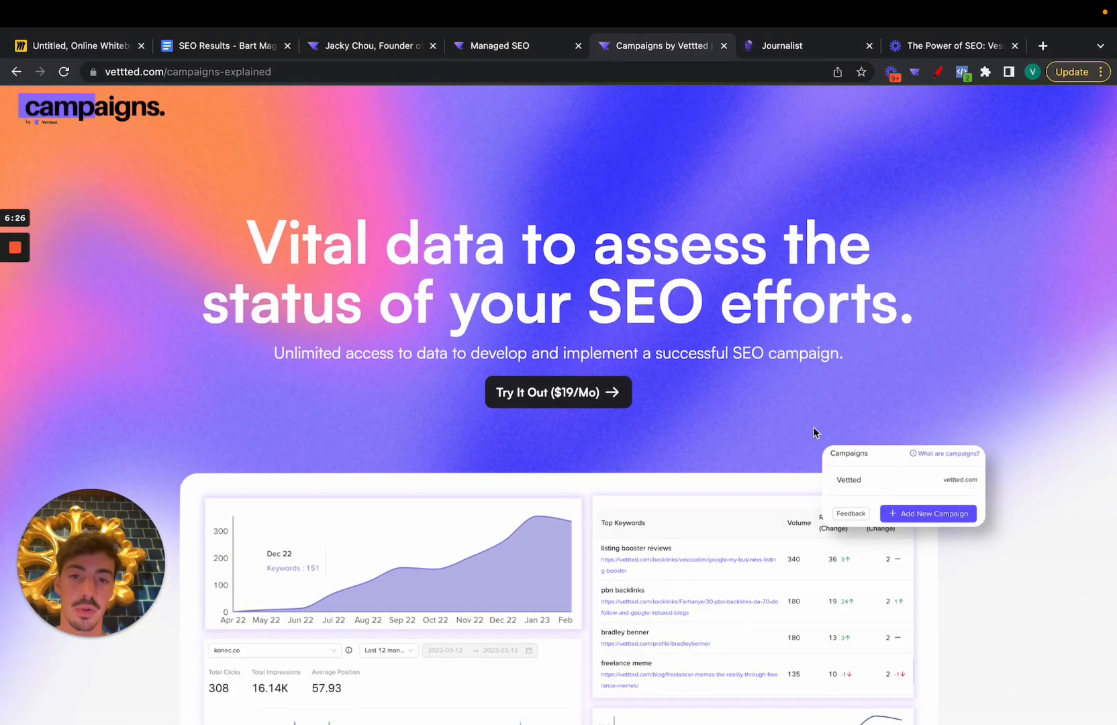
pyautogui.moveTo(662, 392)
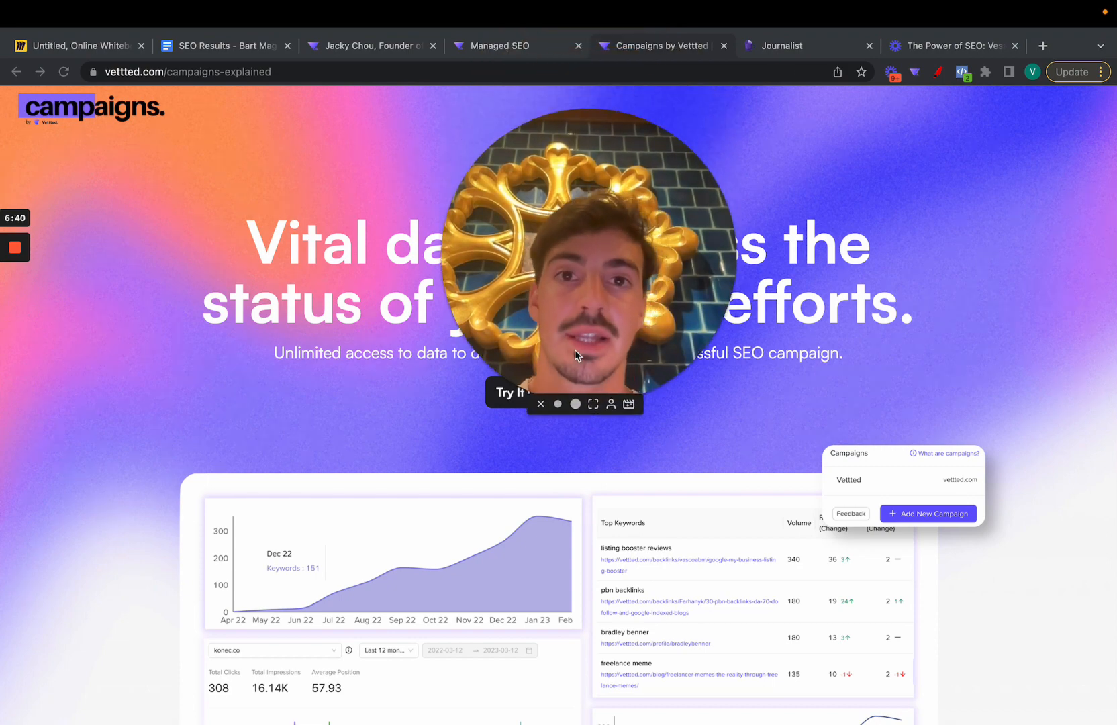
pyautogui.scroll(-3)
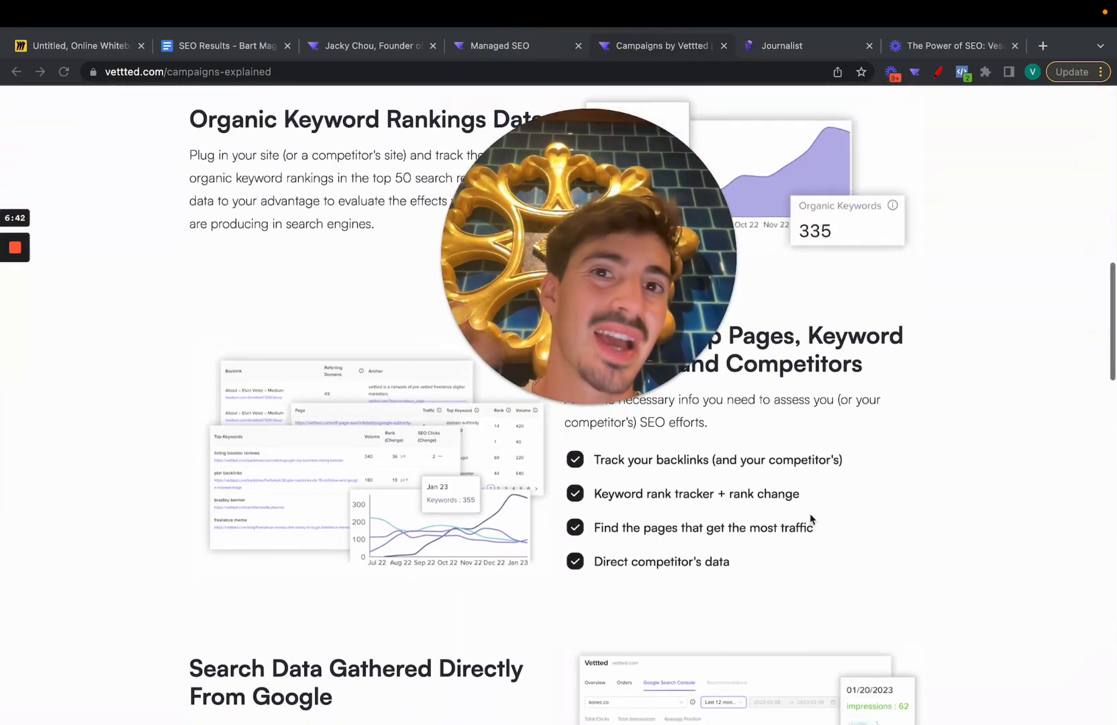
pyautogui.scroll(-3)
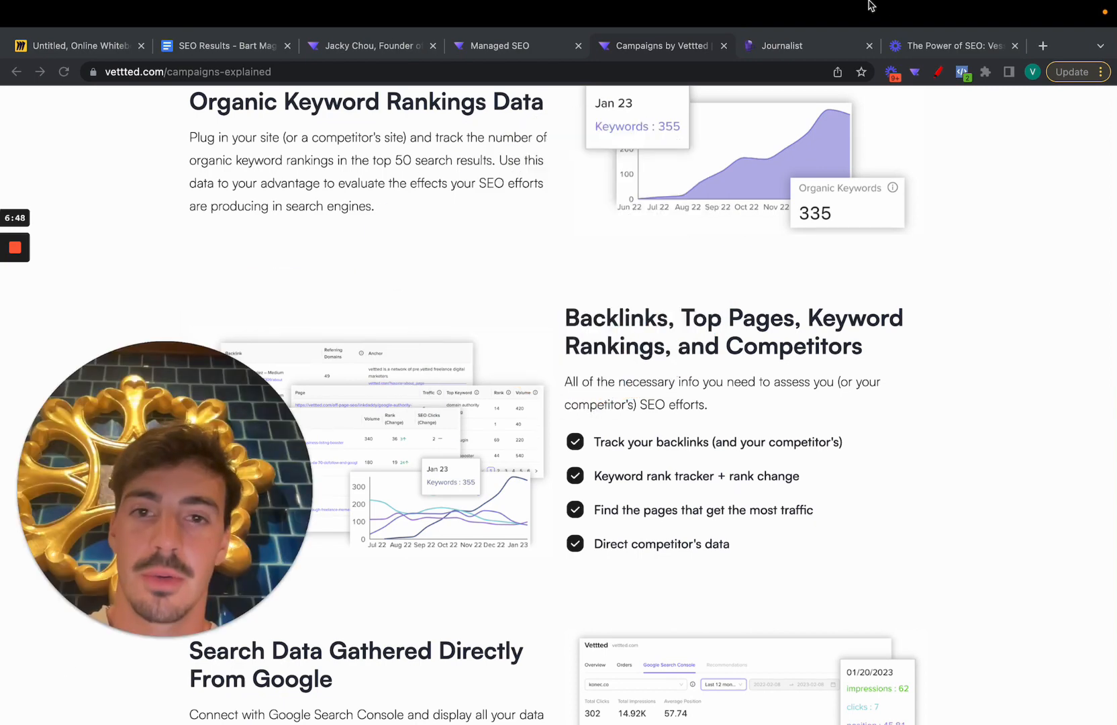
pyautogui.click(782, 46)
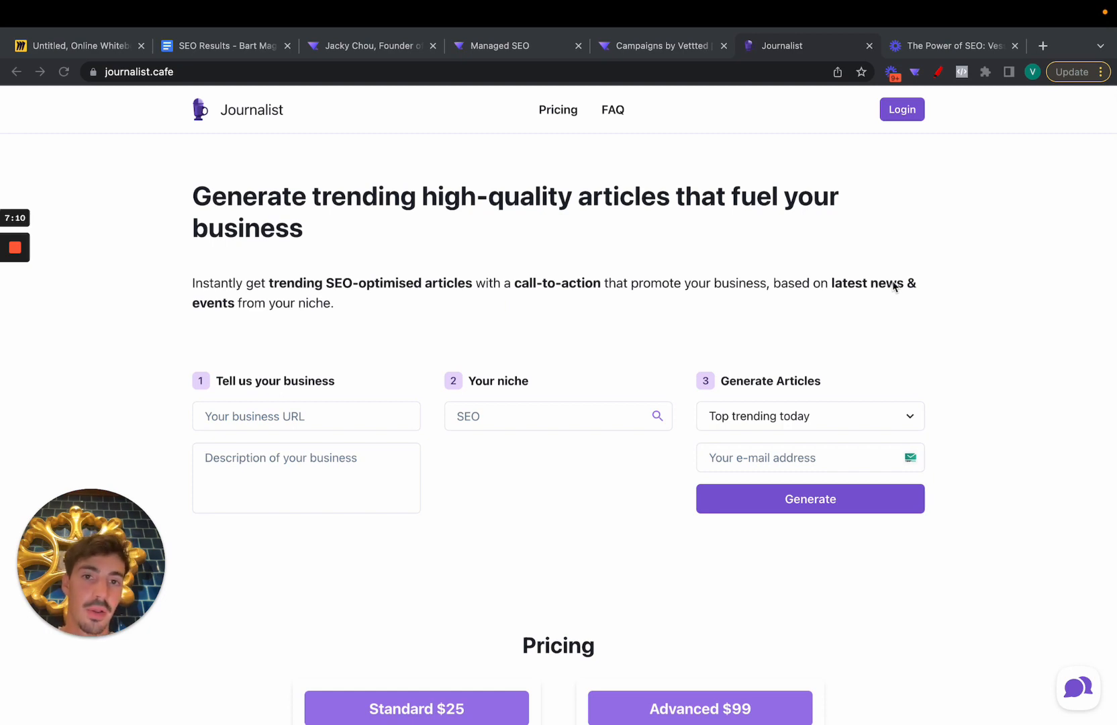
pyautogui.moveTo(1023, 359)
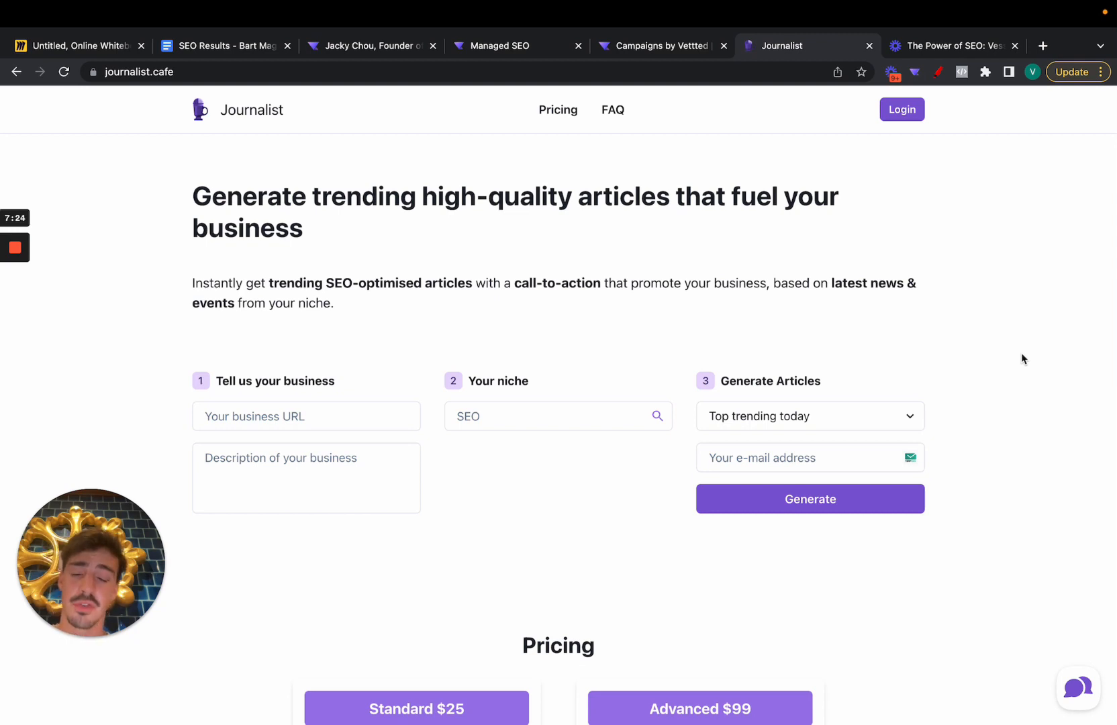
pyautogui.scroll(-3)
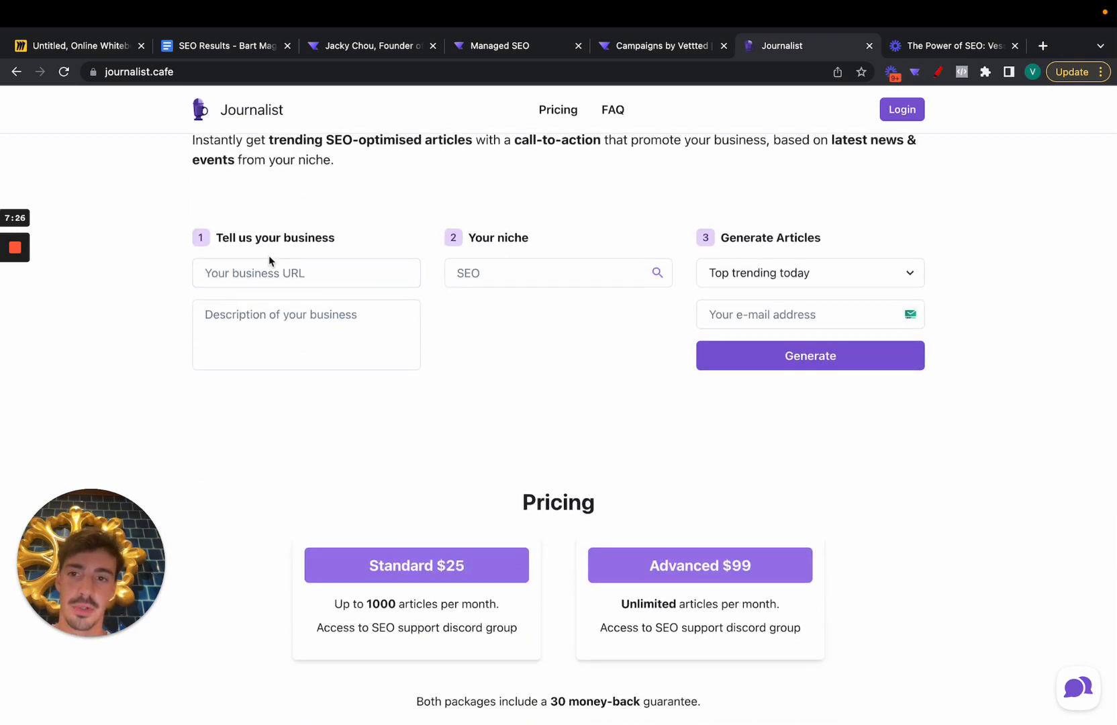
pyautogui.click(810, 272)
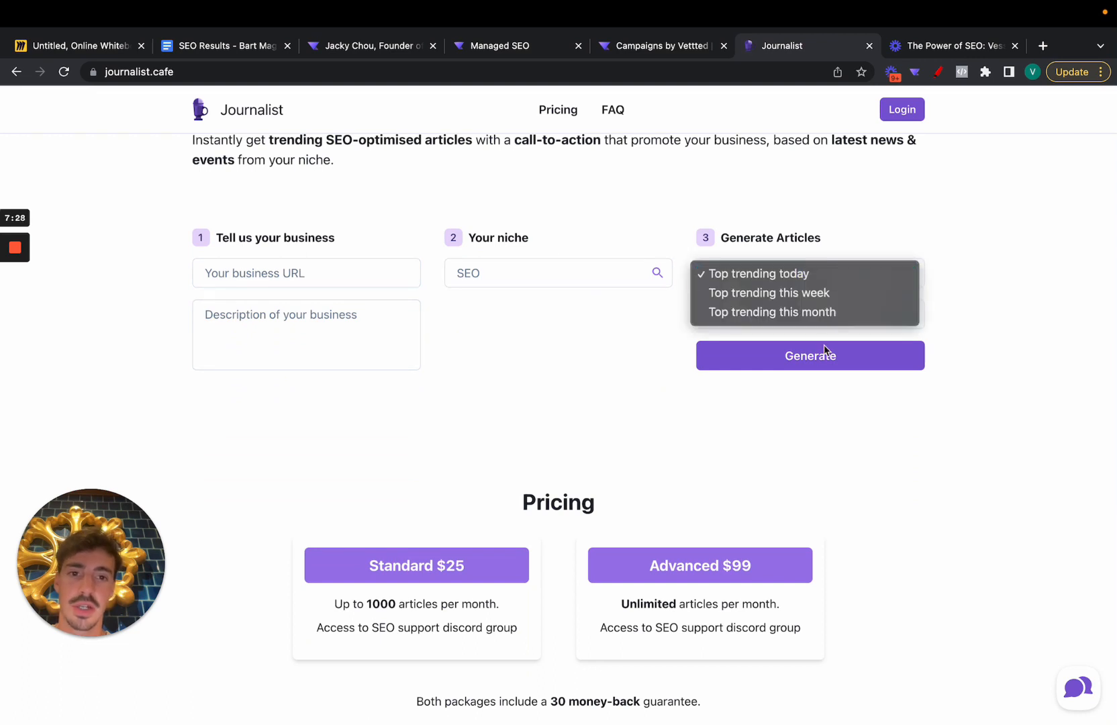
pyautogui.click(758, 273)
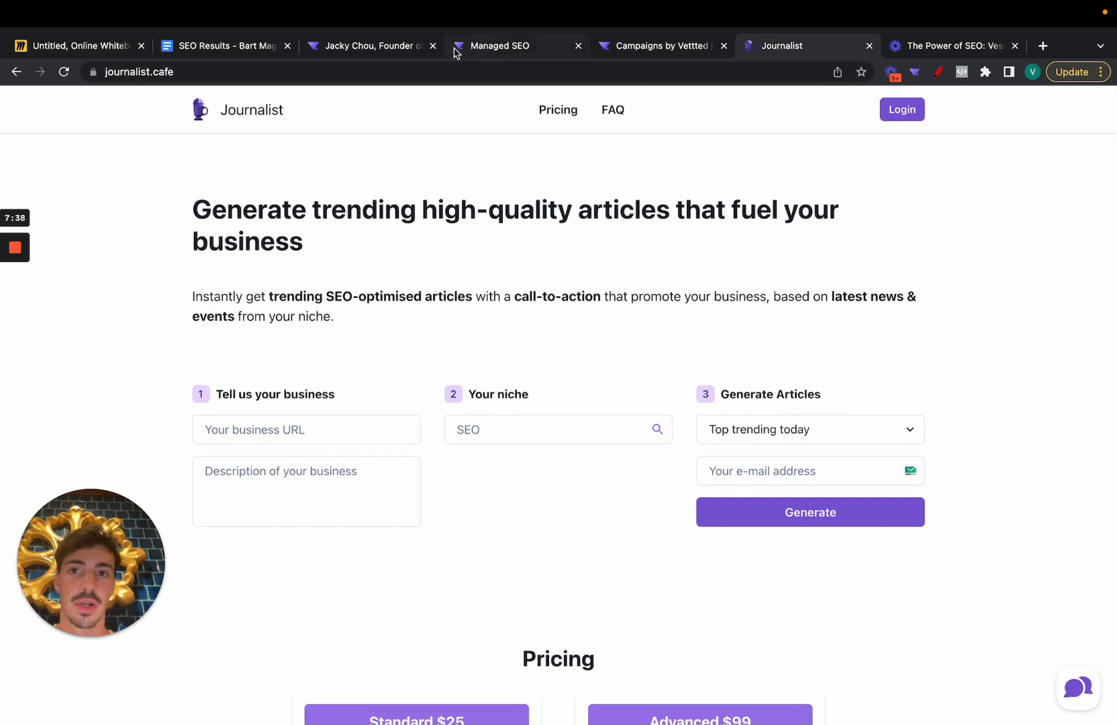
pyautogui.click(365, 46)
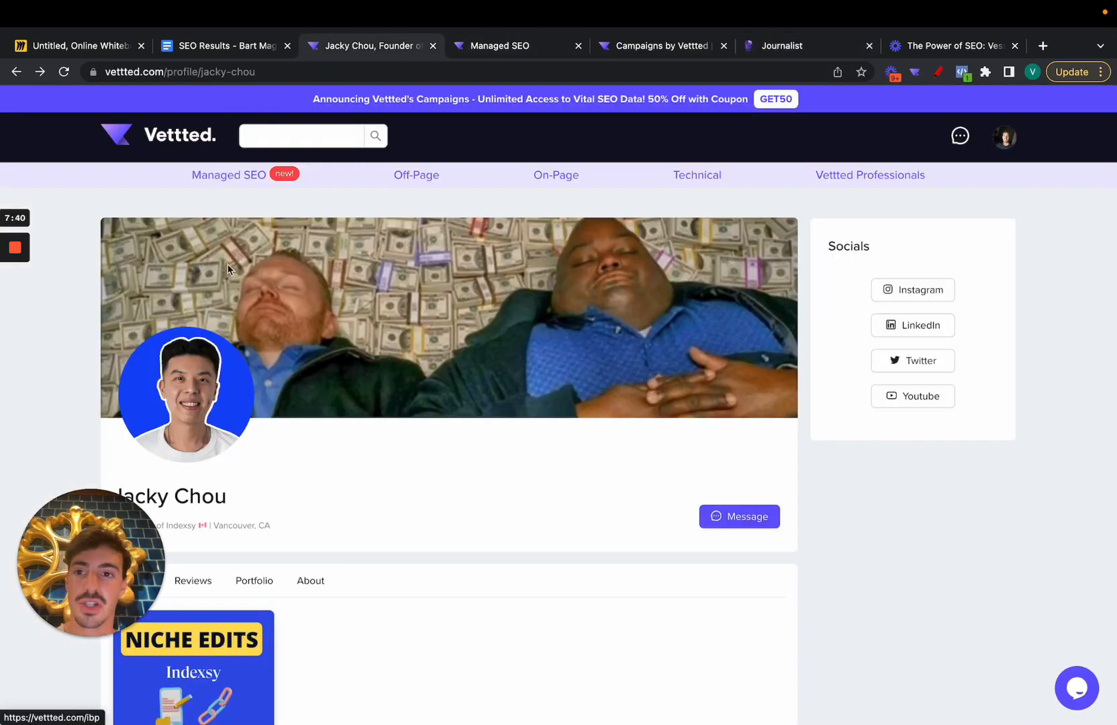